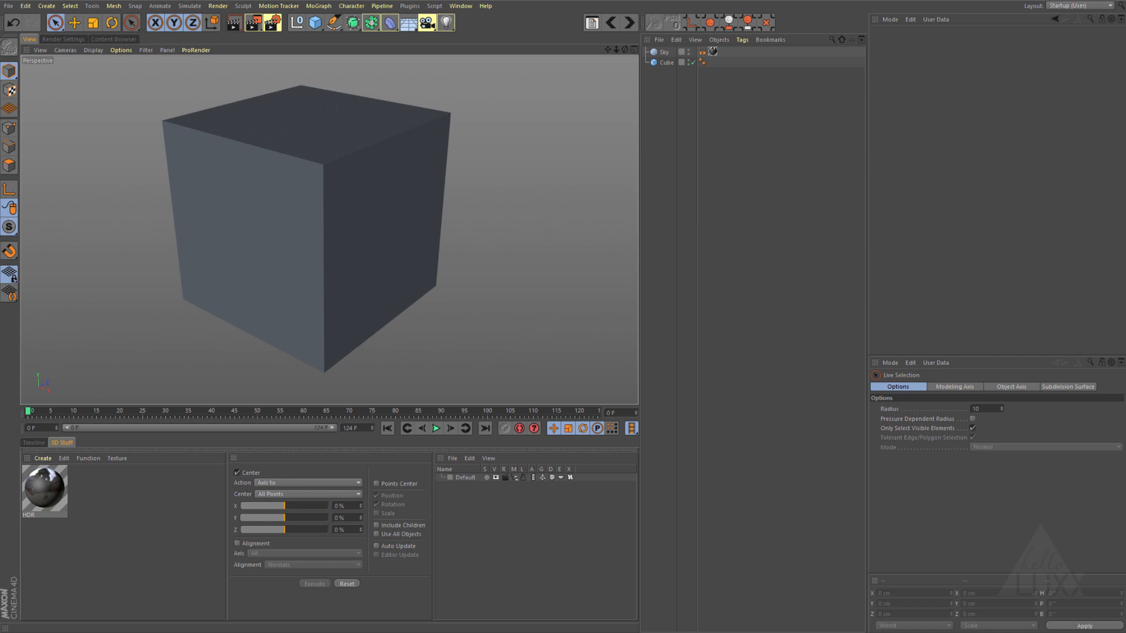
pyautogui.moveTo(314, 257)
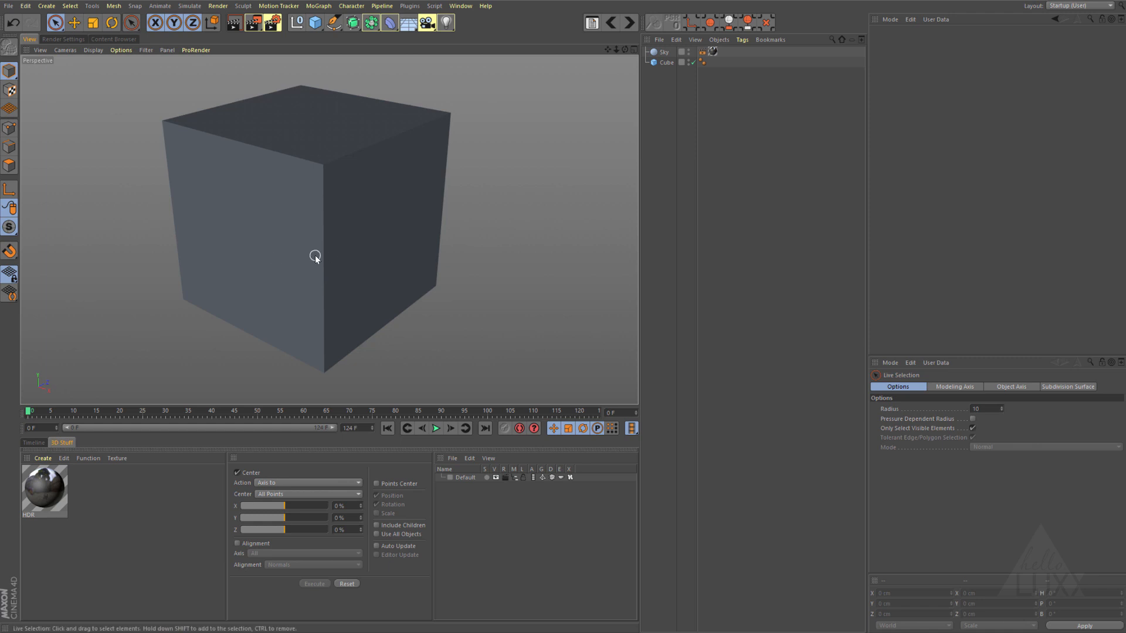
pyautogui.moveTo(203, 243)
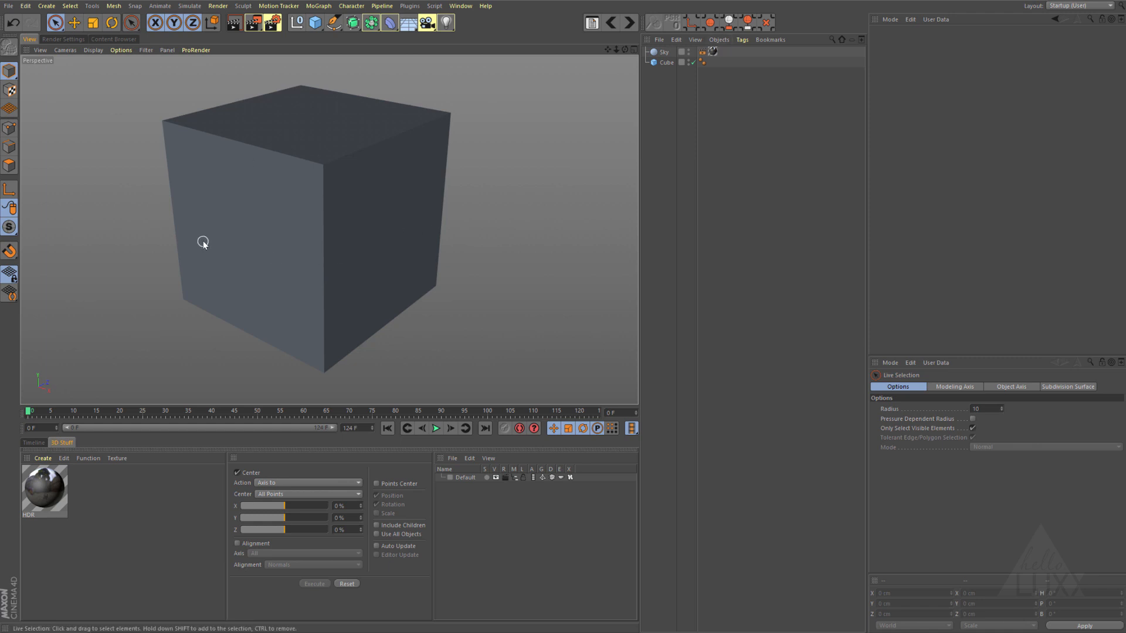
pyautogui.moveTo(651, 88)
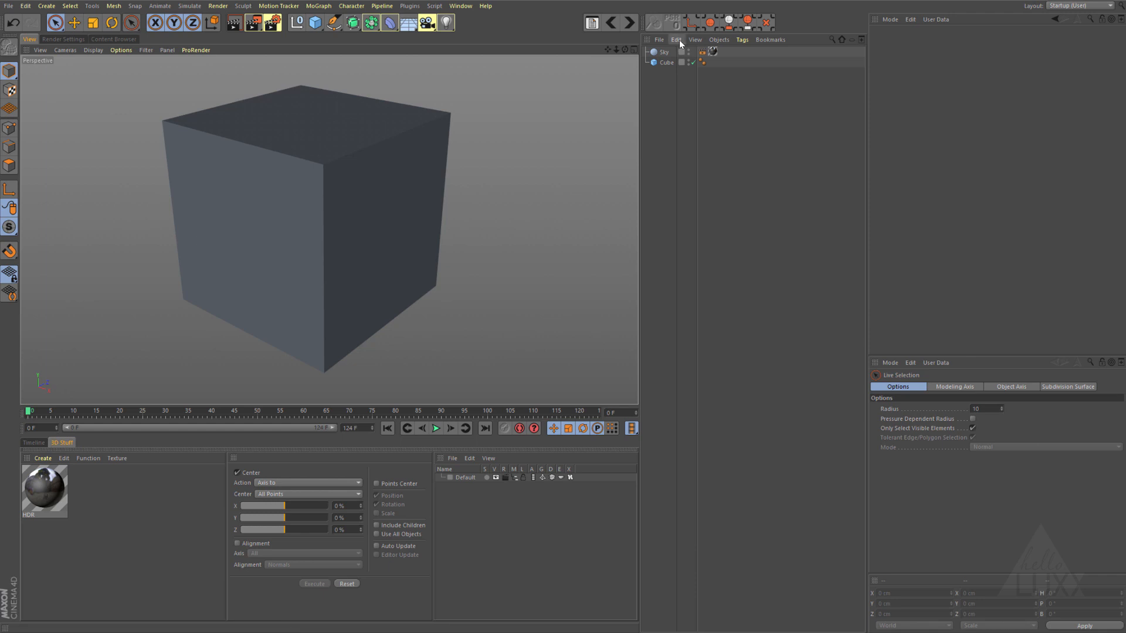
pyautogui.moveTo(120, 237)
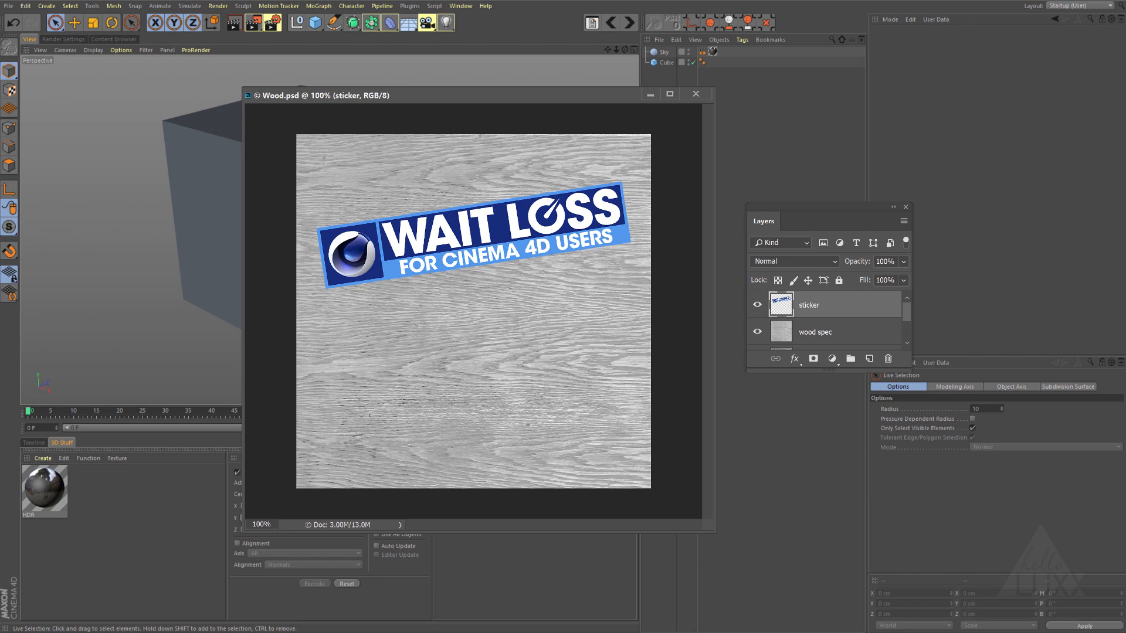
pyautogui.moveTo(961, 381)
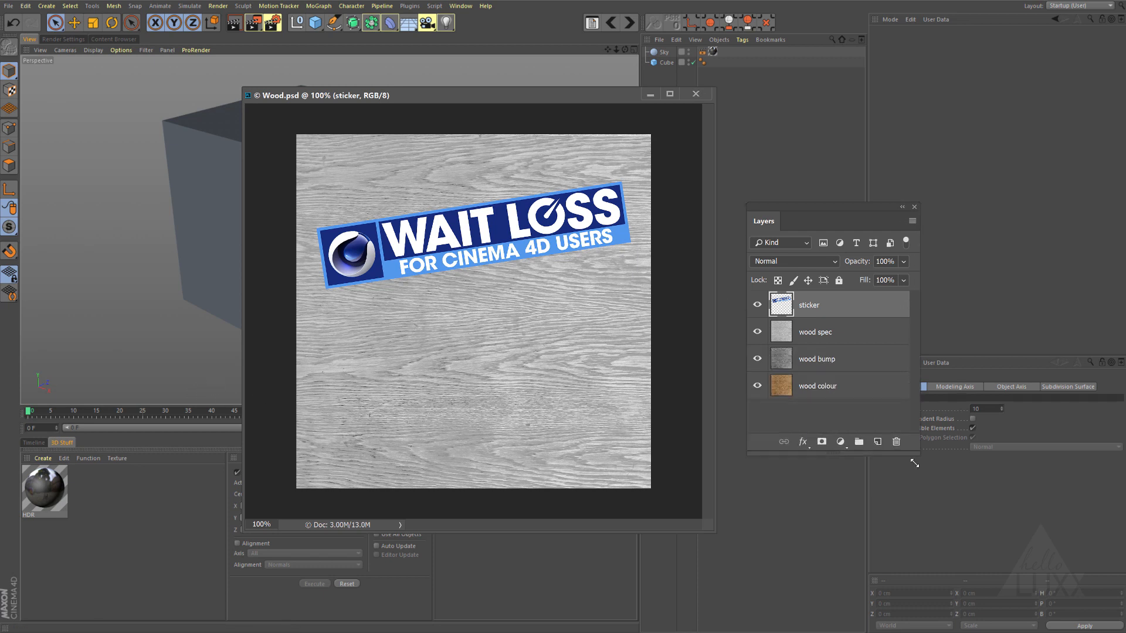
# - Solo the wood colour layer, then re-show the wood bump and wood spec layers
pyautogui.click(757, 305)
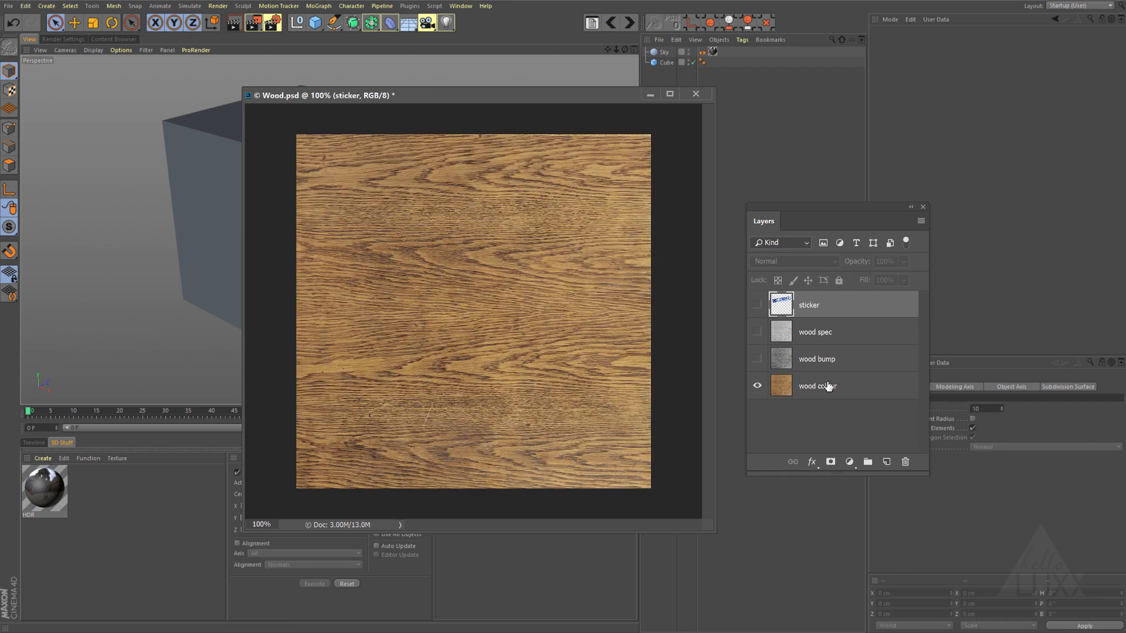
pyautogui.moveTo(759, 362)
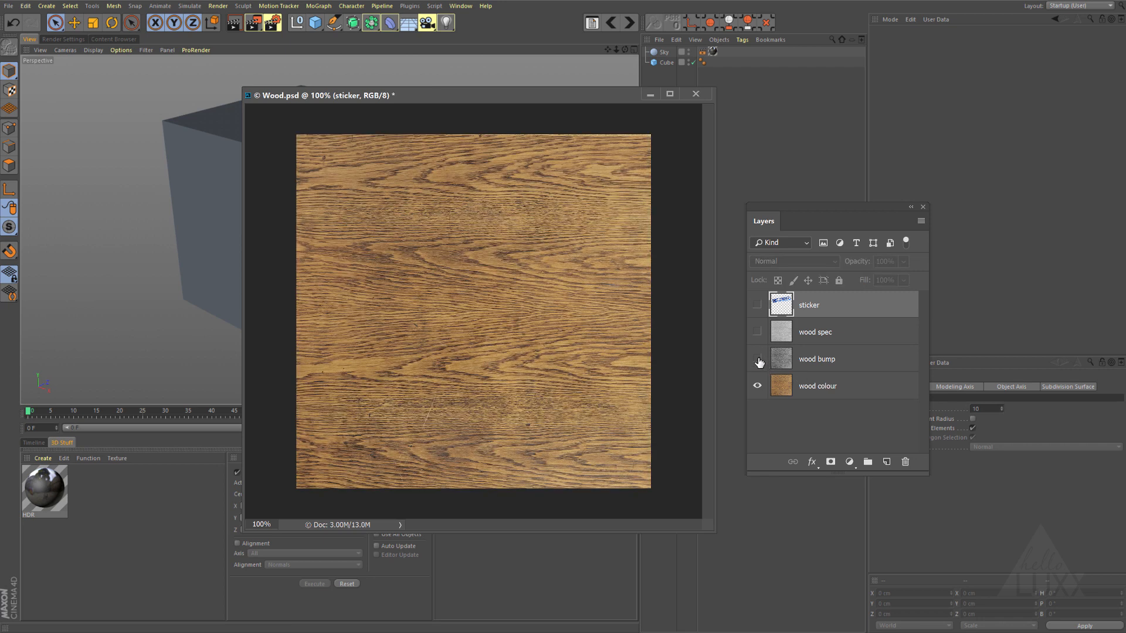
pyautogui.click(757, 363)
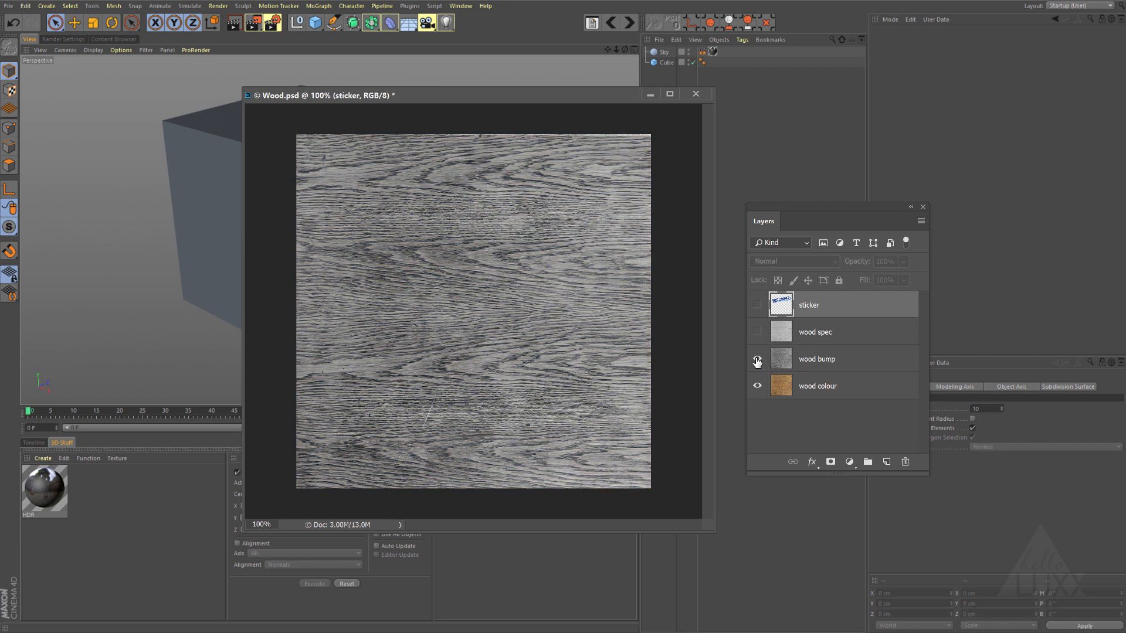
pyautogui.click(756, 332)
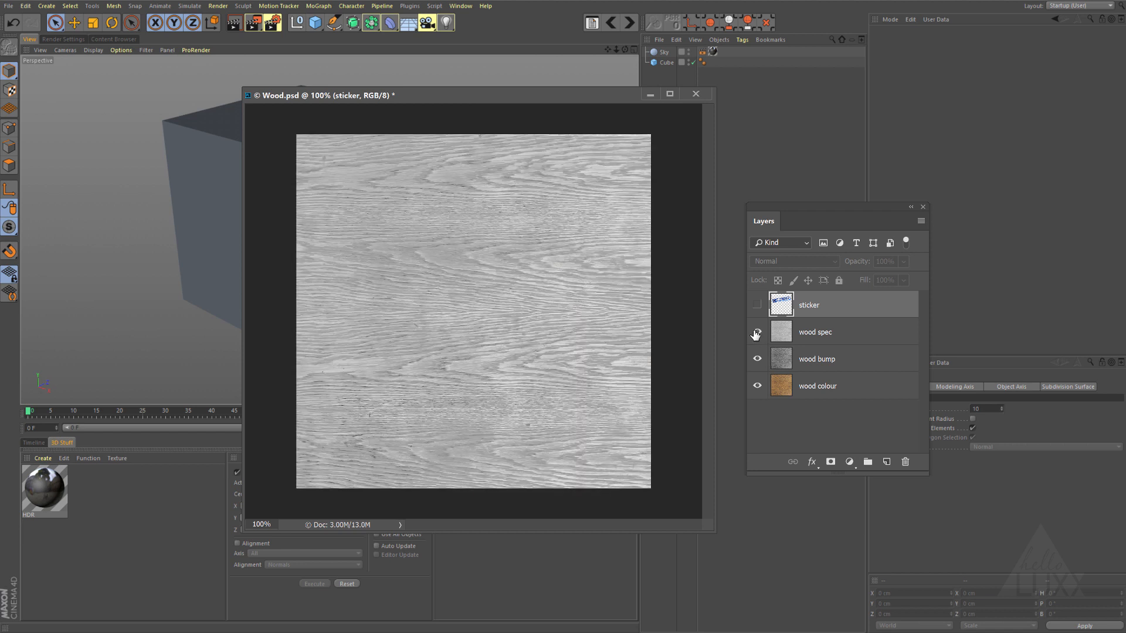
pyautogui.click(757, 332)
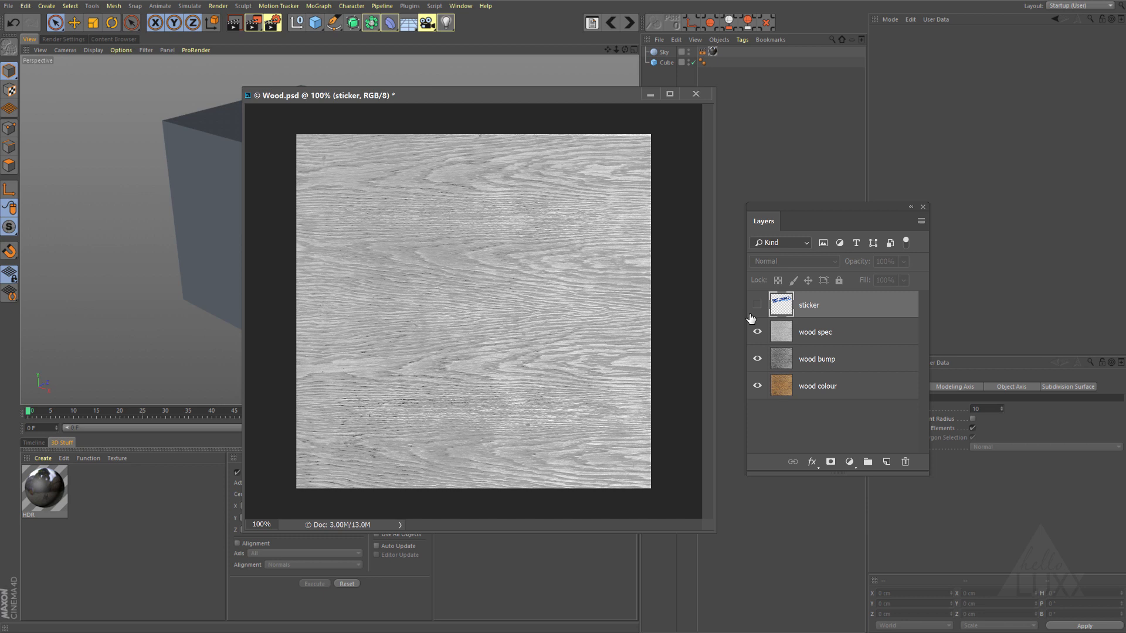
# - Re-show the sticker layer and return to the Cinema 4D scene
pyautogui.click(757, 305)
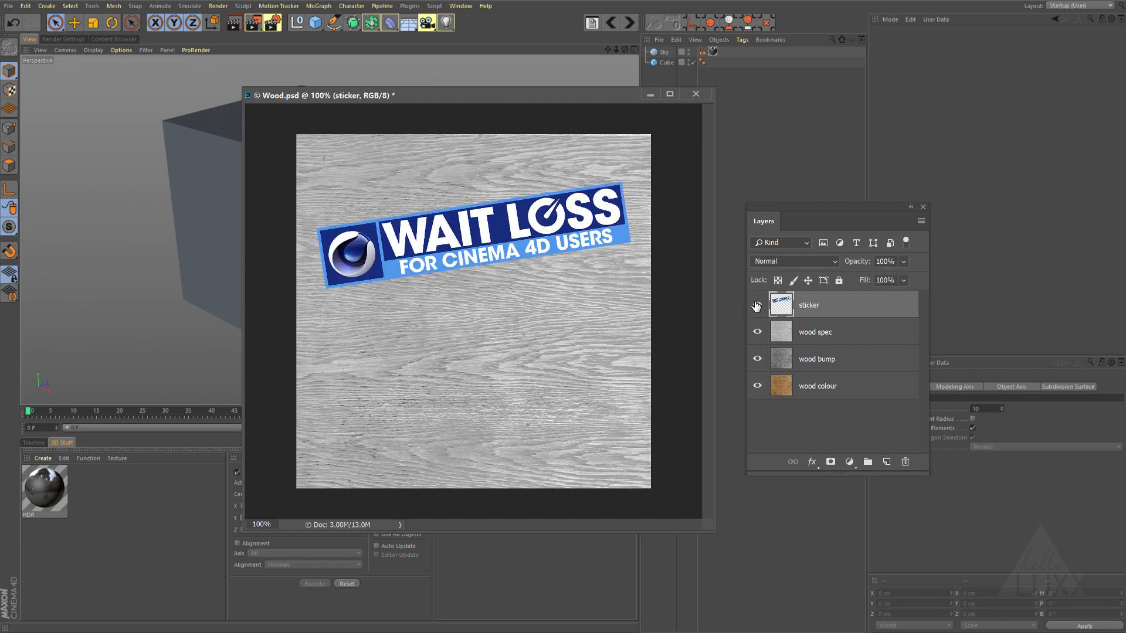
pyautogui.click(756, 305)
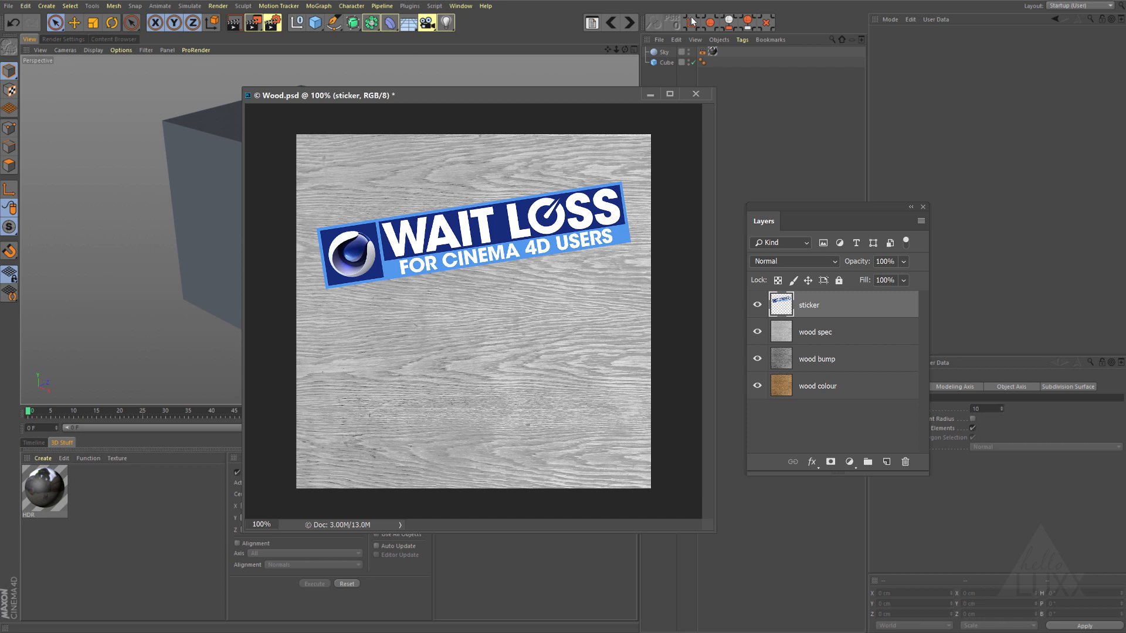
pyautogui.moveTo(799, 99)
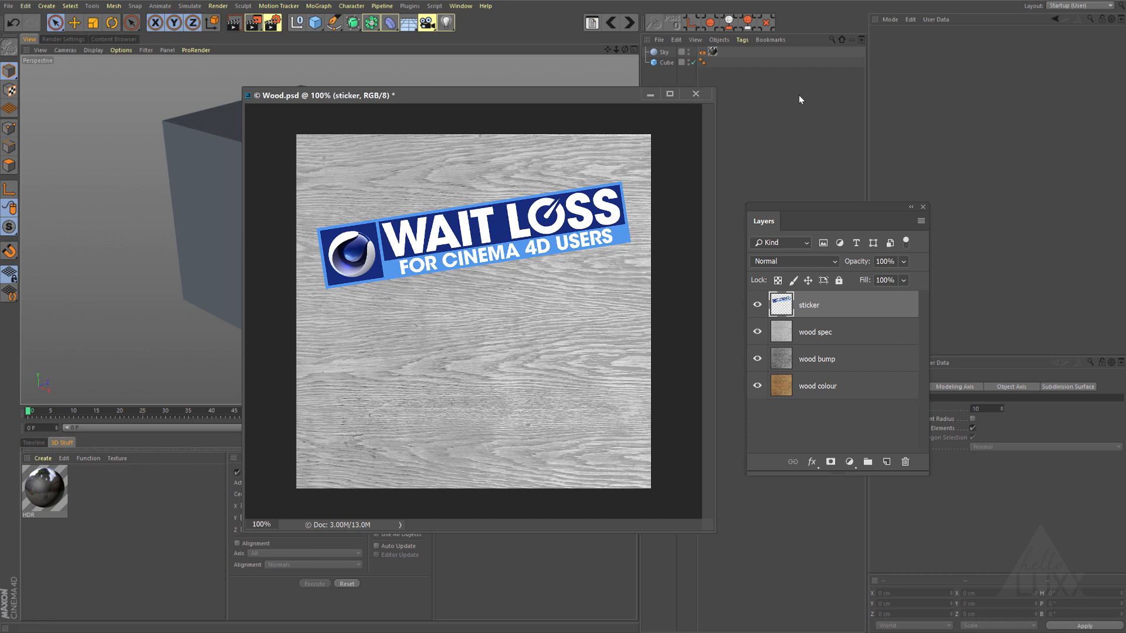
pyautogui.click(695, 94)
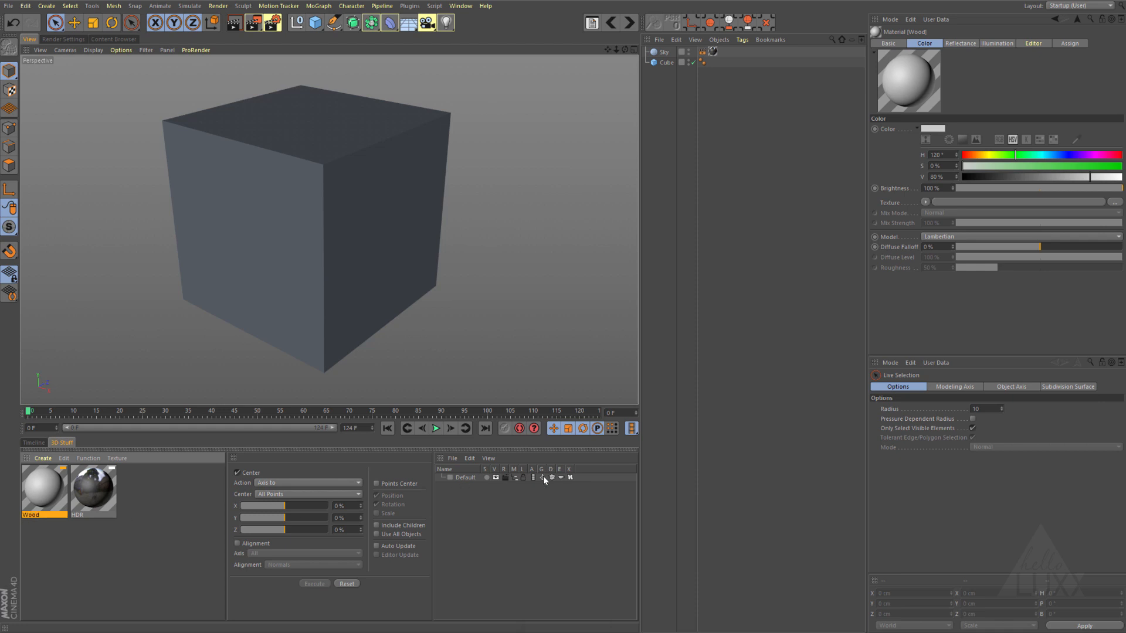
pyautogui.moveTo(567, 428)
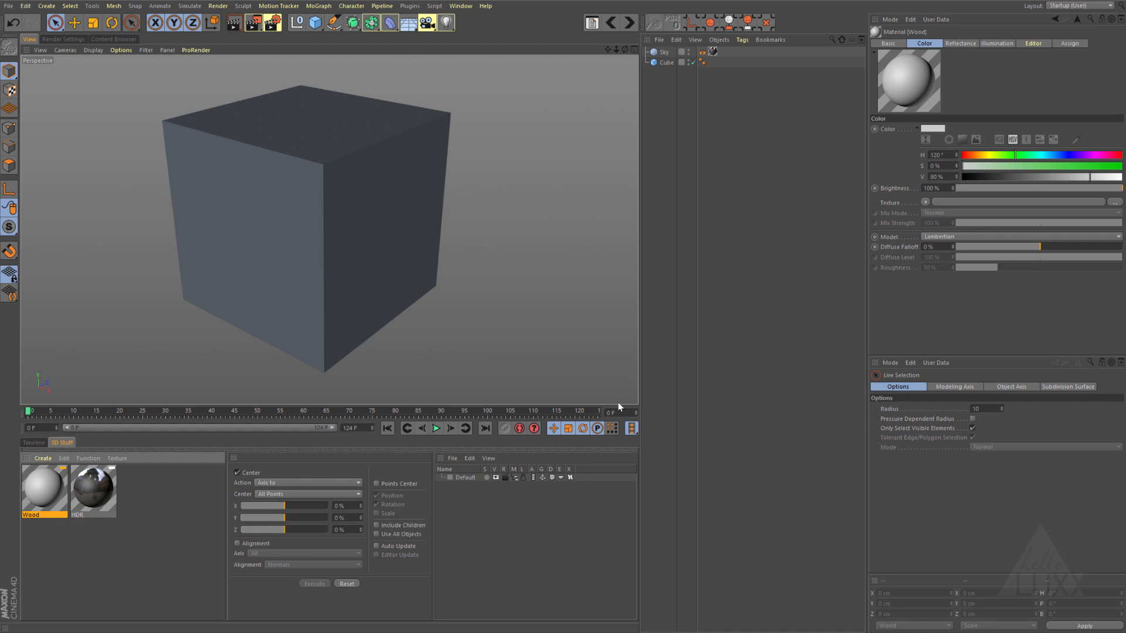
# - Set the Wood material's diffuse model to Oren-Nayar and browse for a colour texture
pyautogui.click(1118, 237)
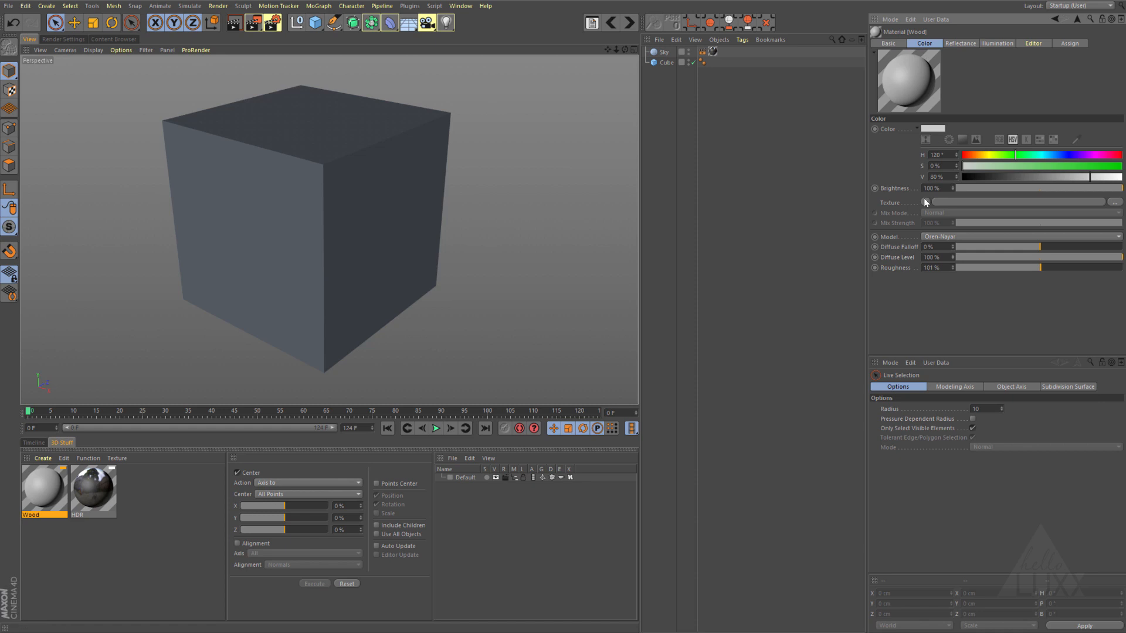
pyautogui.click(1115, 202)
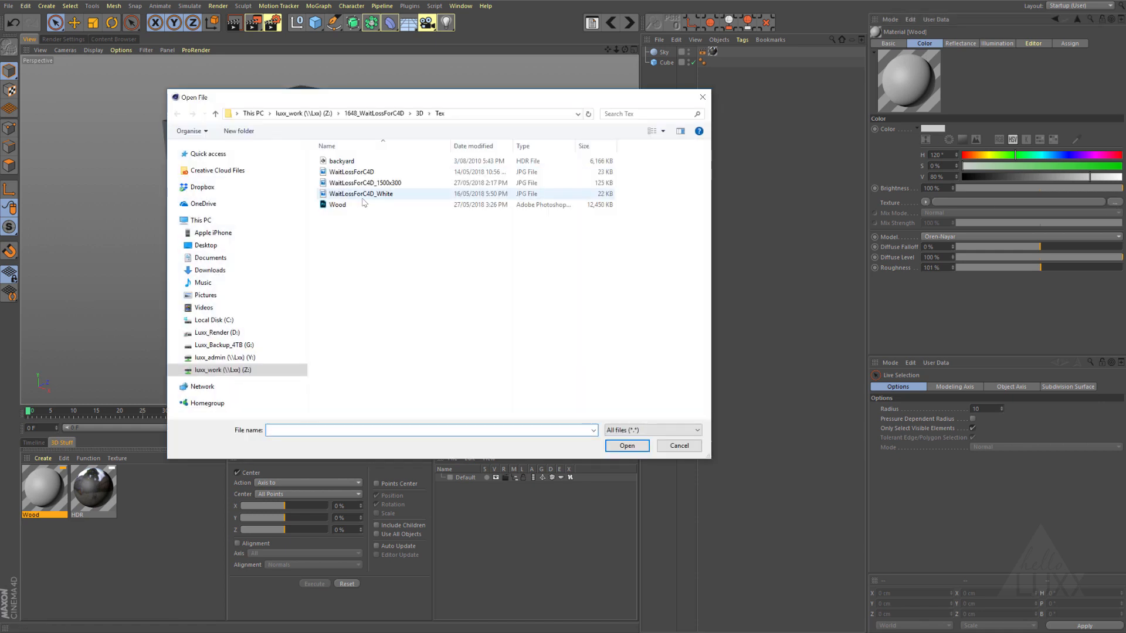
pyautogui.moveTo(337, 205)
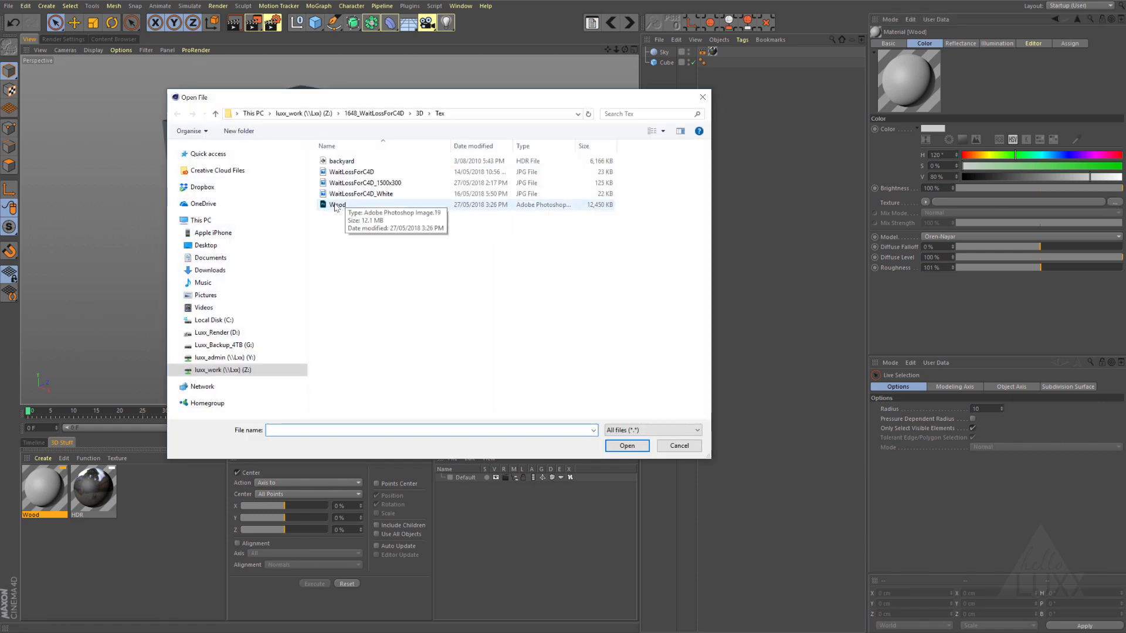
# - Load Wood.psd as the Wood material's colour texture and apply it to the cube
pyautogui.click(338, 204)
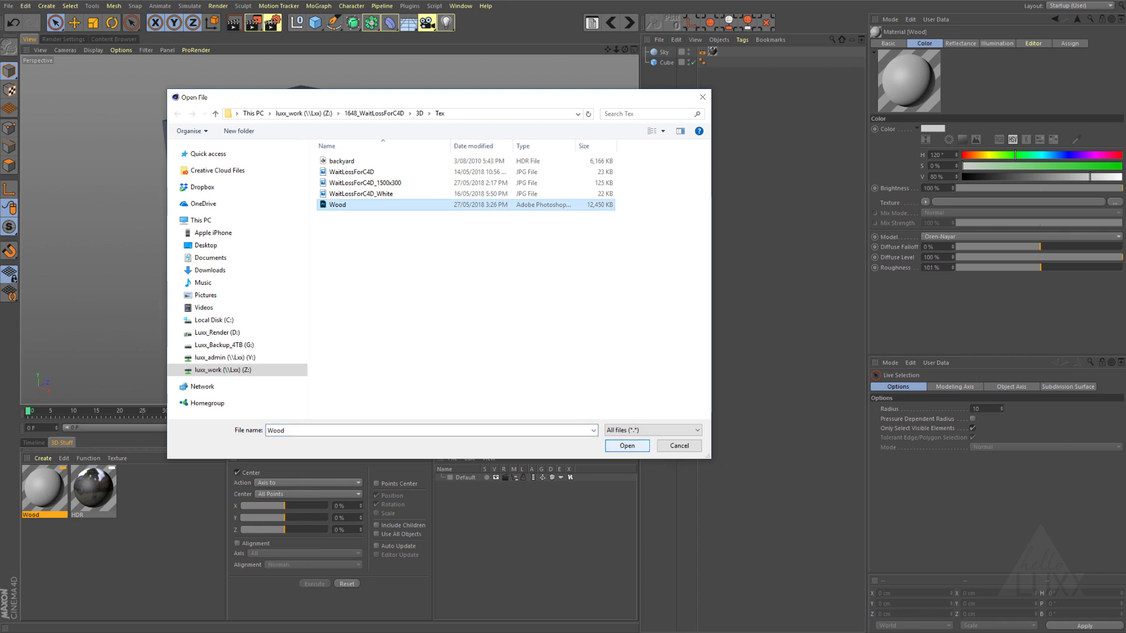
pyautogui.click(625, 446)
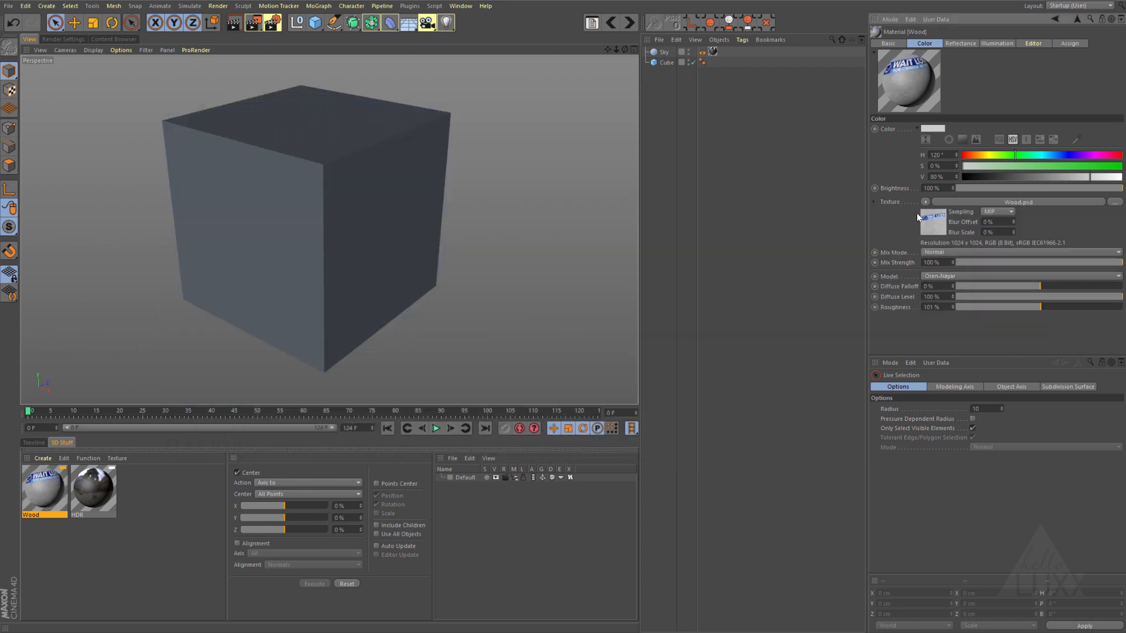
pyautogui.click(714, 62)
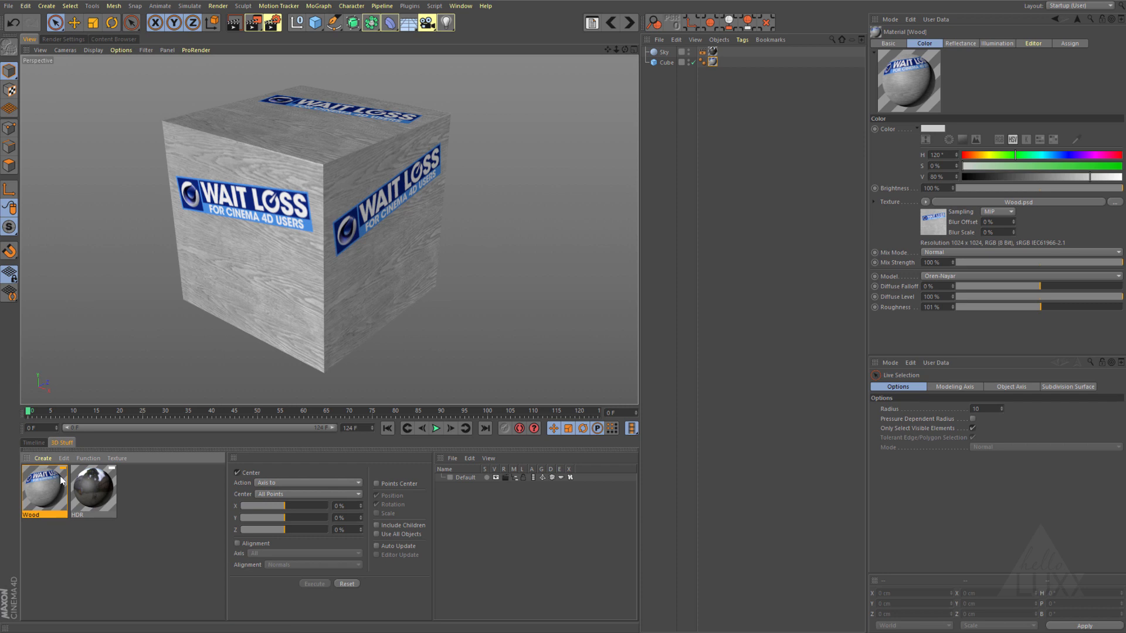
# - Set the Wood material's Texture Preview Size to 2048x2048
pyautogui.click(1034, 43)
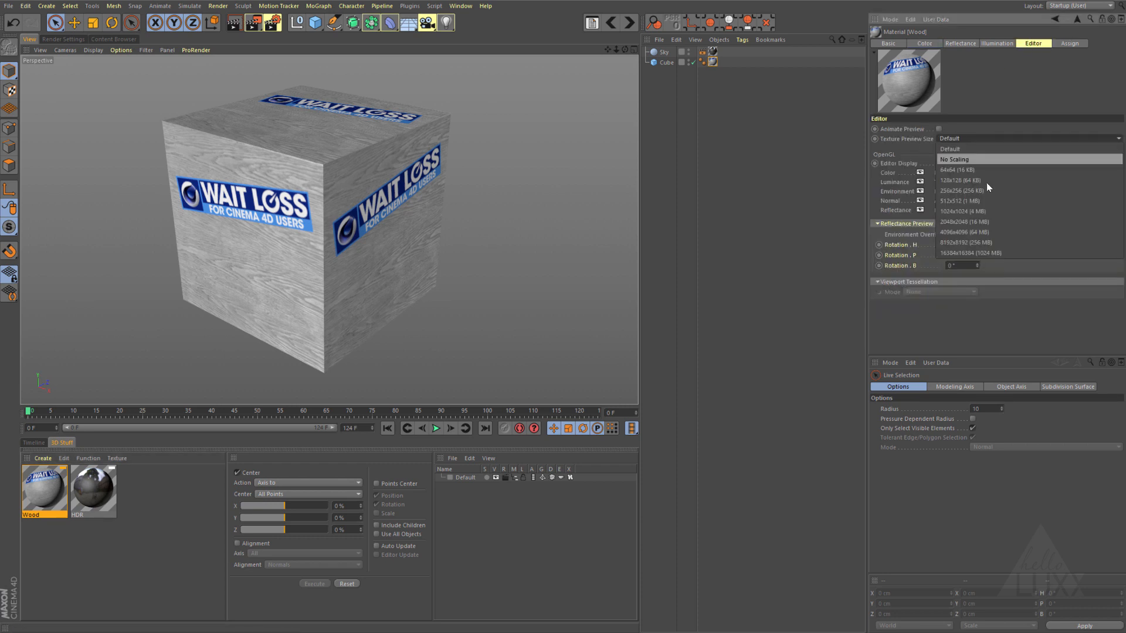
pyautogui.click(966, 222)
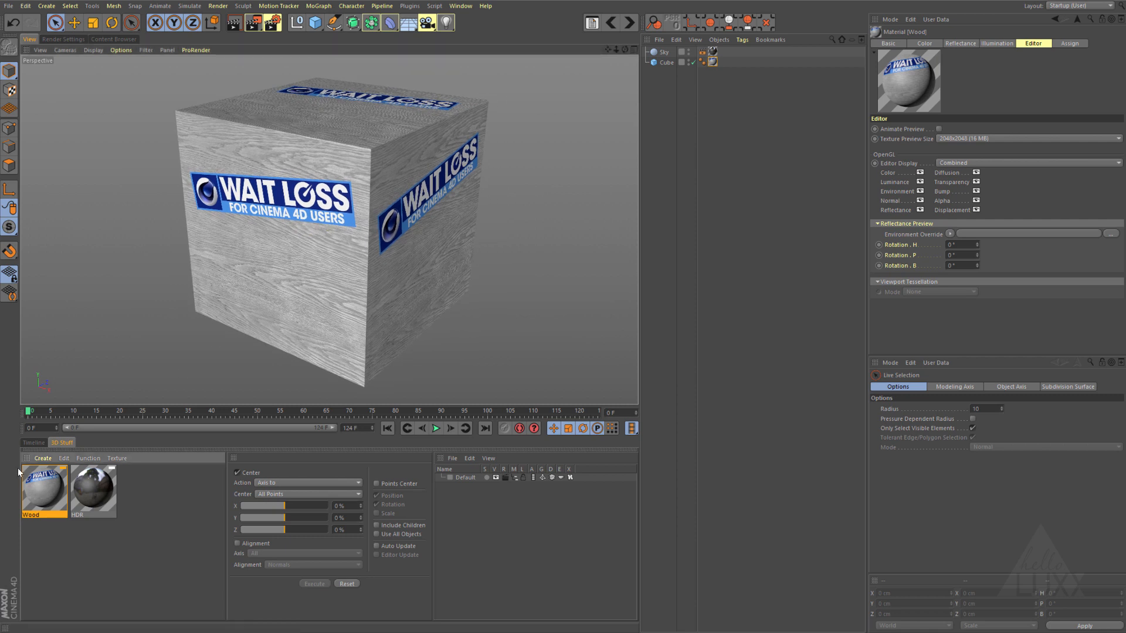
pyautogui.click(924, 43)
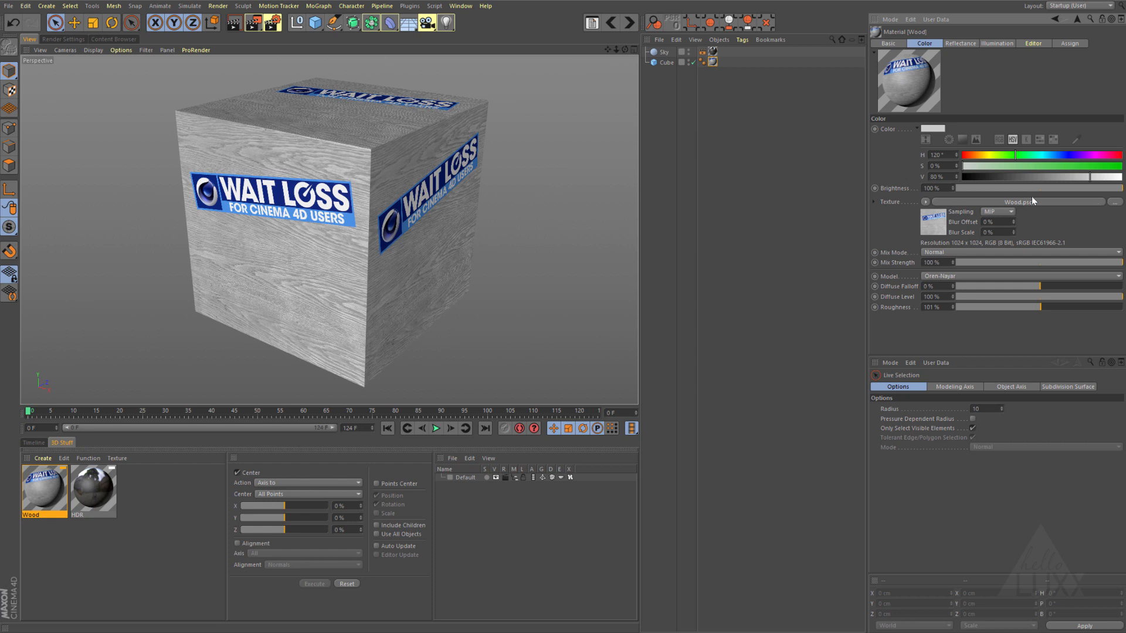
pyautogui.moveTo(937, 226)
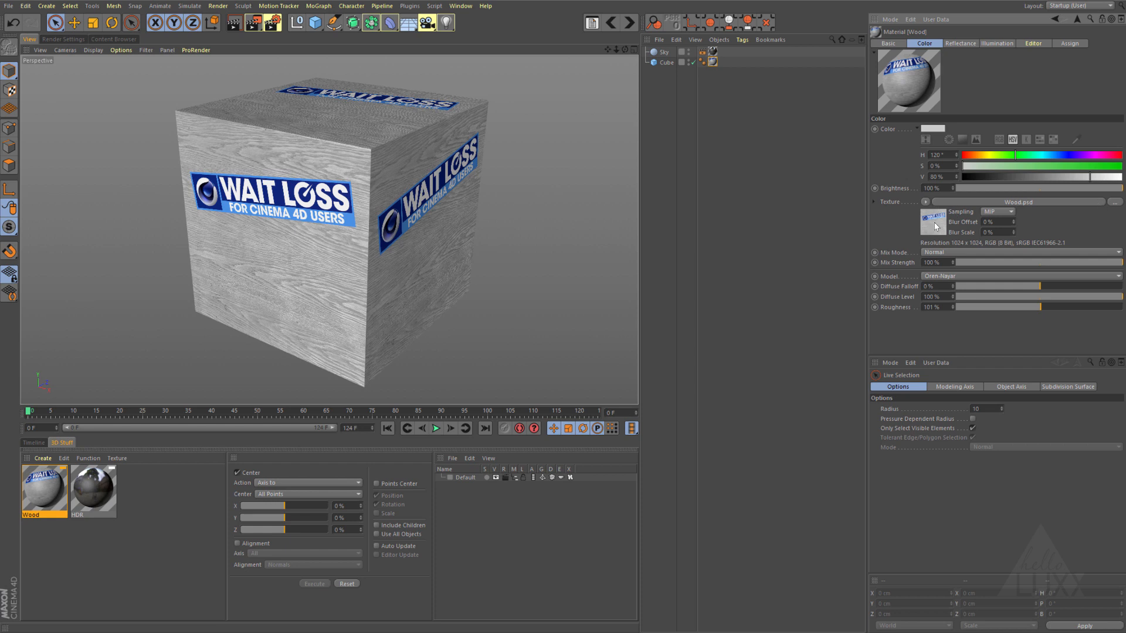
# - Bring up the Wood.psd layer set chooser from the colour texture's bitmap shader
pyautogui.click(930, 220)
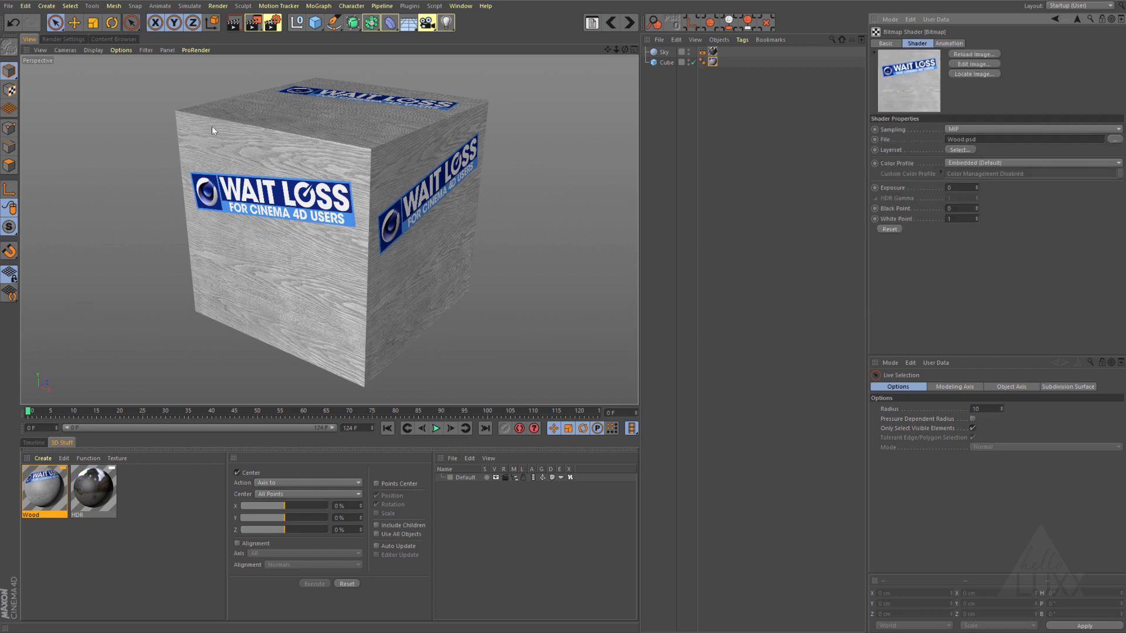
pyautogui.moveTo(1012, 26)
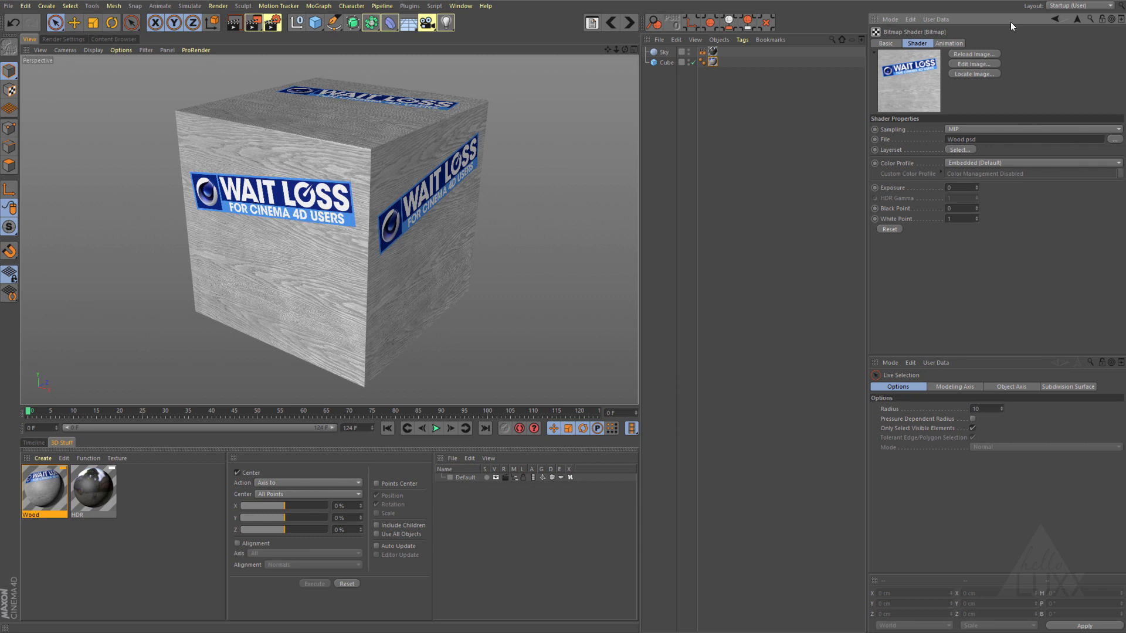
pyautogui.moveTo(900, 153)
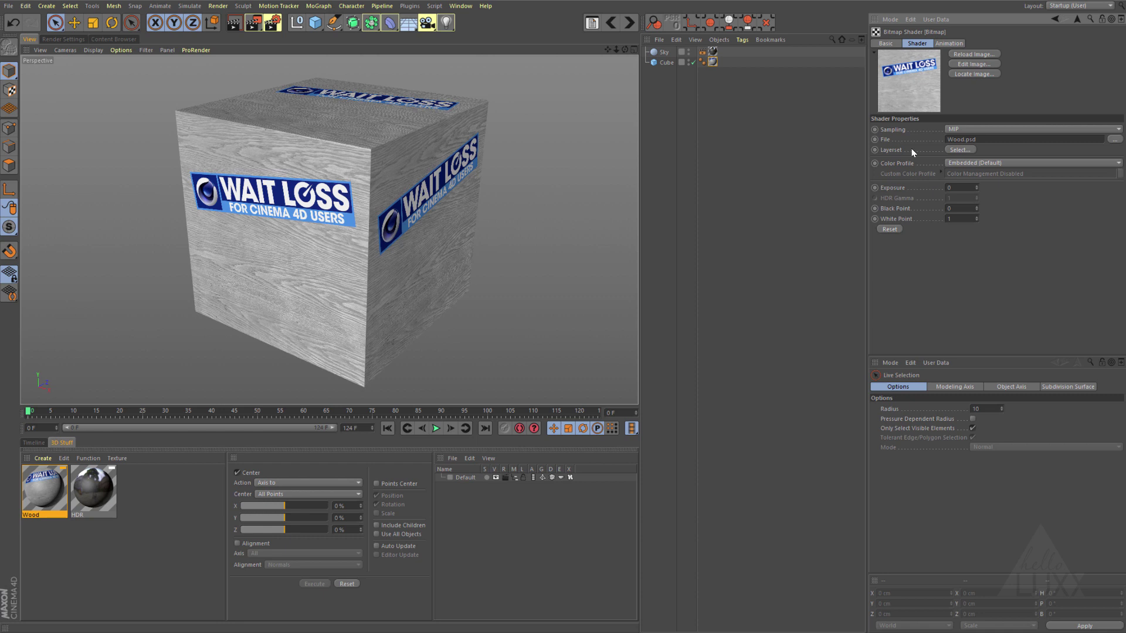
pyautogui.moveTo(191, 94)
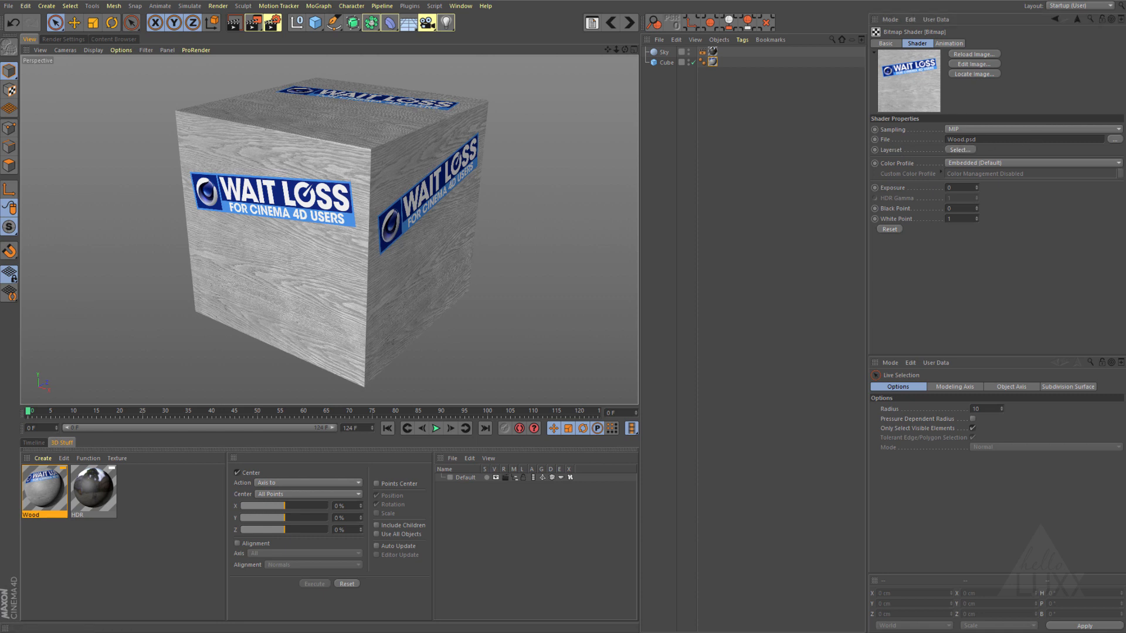
pyautogui.click(961, 149)
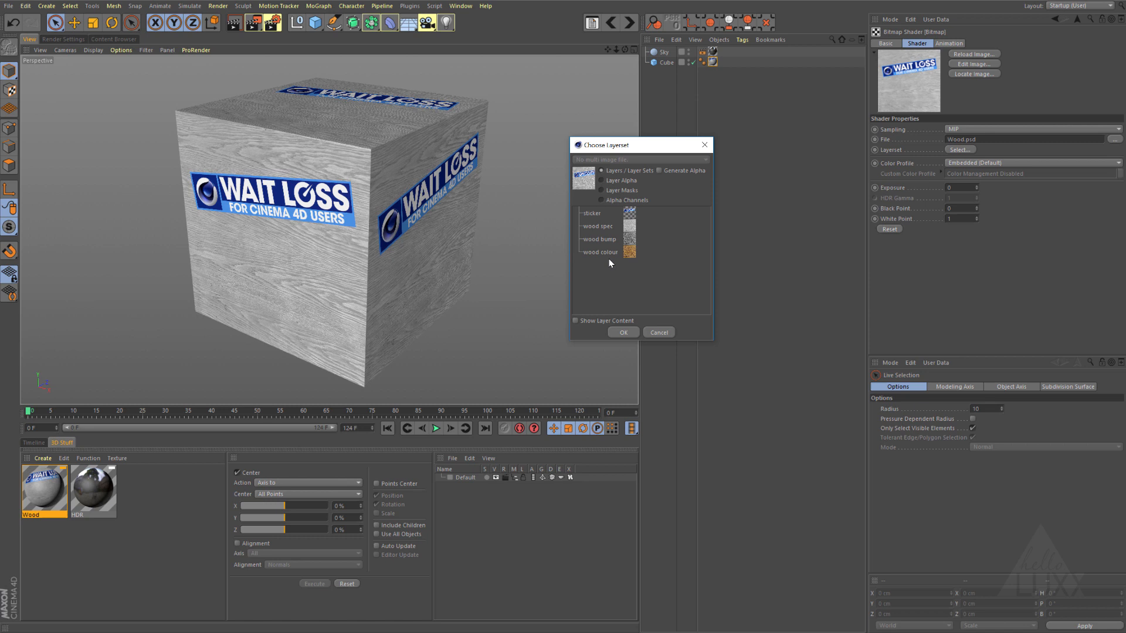
# - Use only the wood colour layer of Wood.psd for the colour texture
pyautogui.click(599, 253)
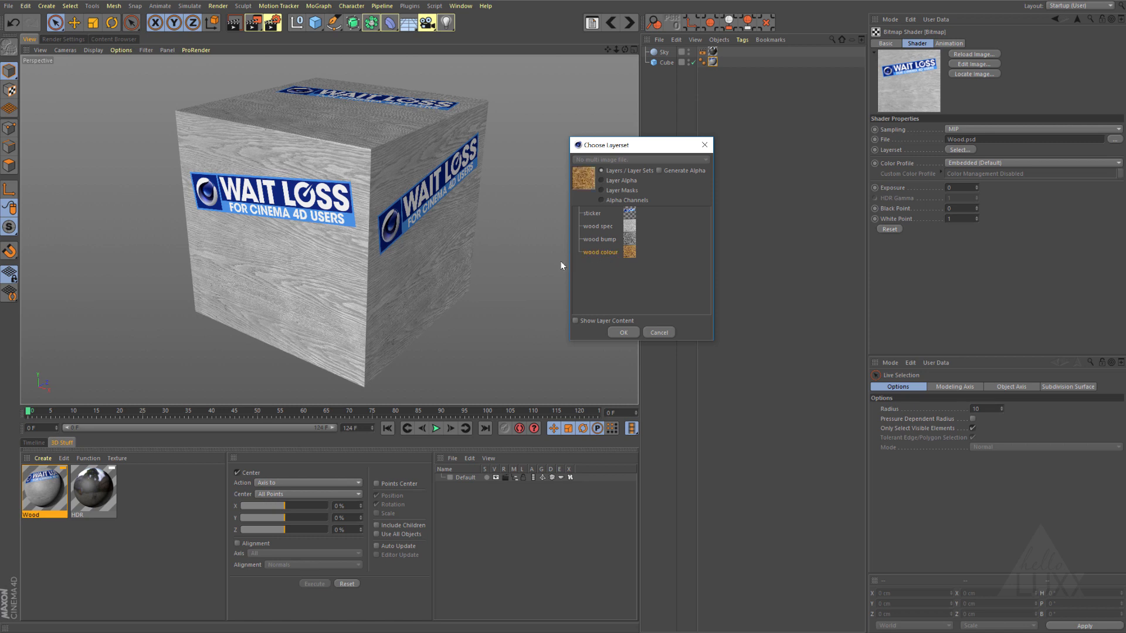
pyautogui.moveTo(615, 253)
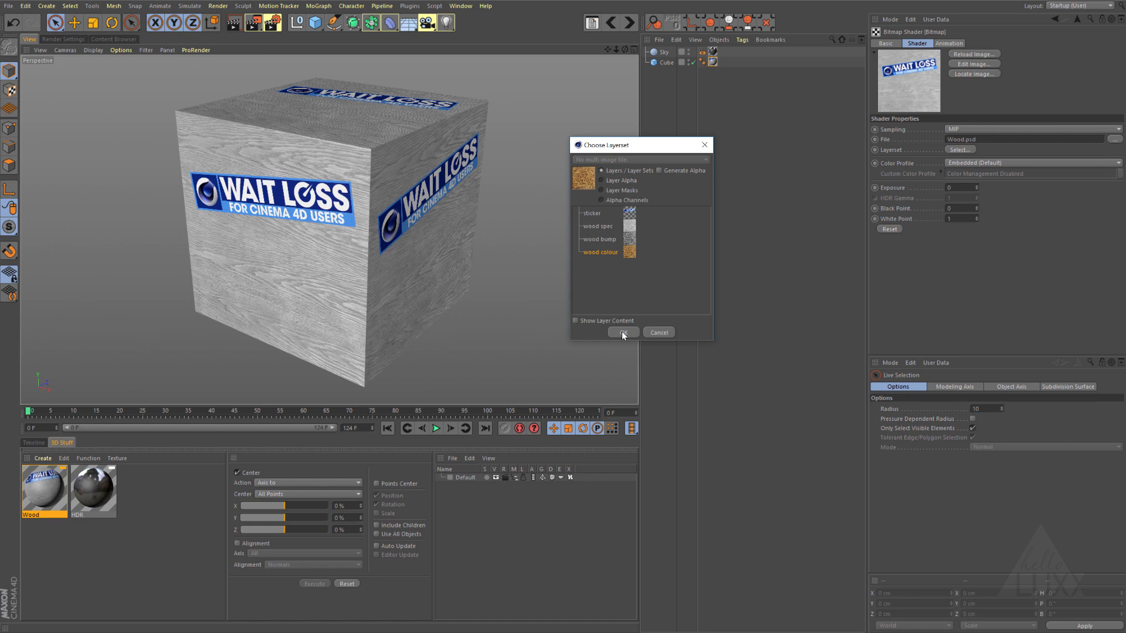
pyautogui.click(621, 332)
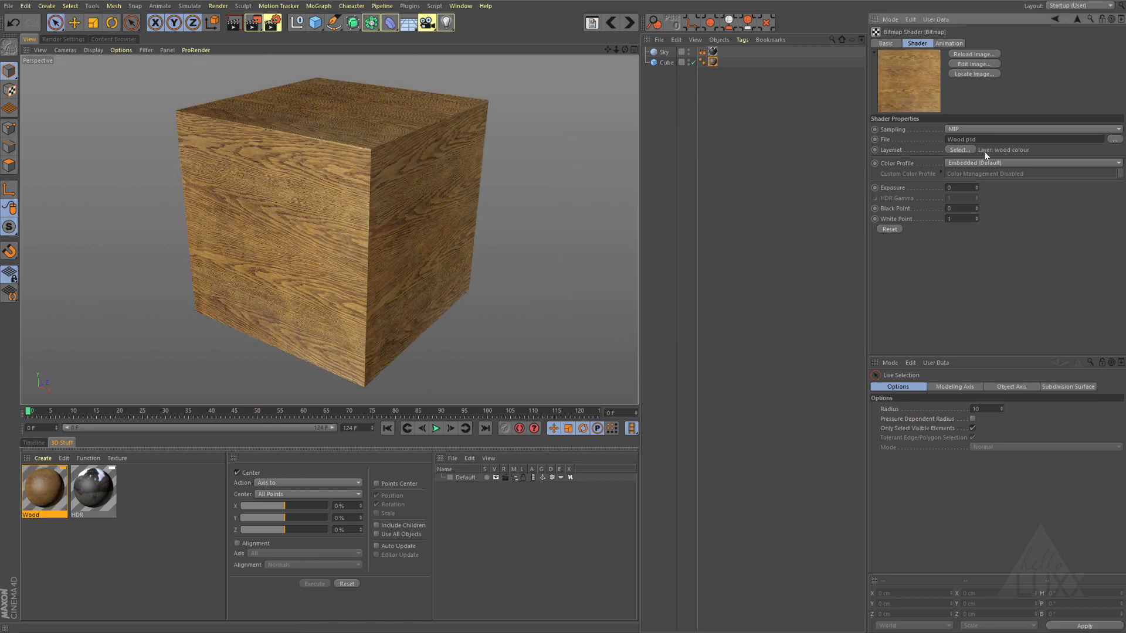
pyautogui.moveTo(1032, 155)
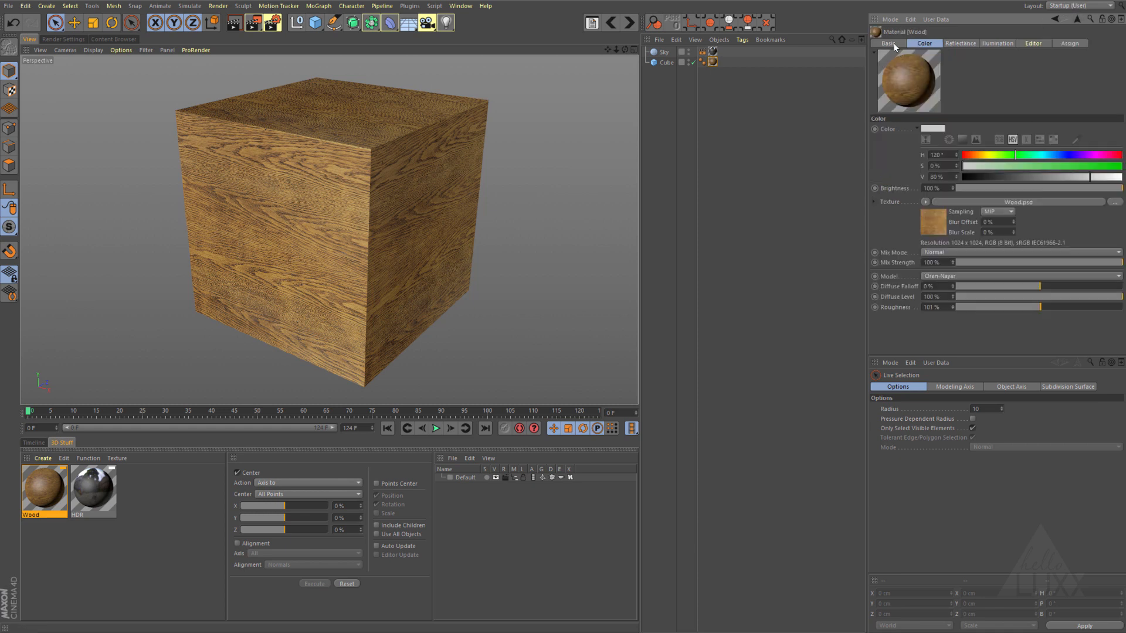
# - Load Wood.psd as the Wood material's bump texture
pyautogui.click(888, 43)
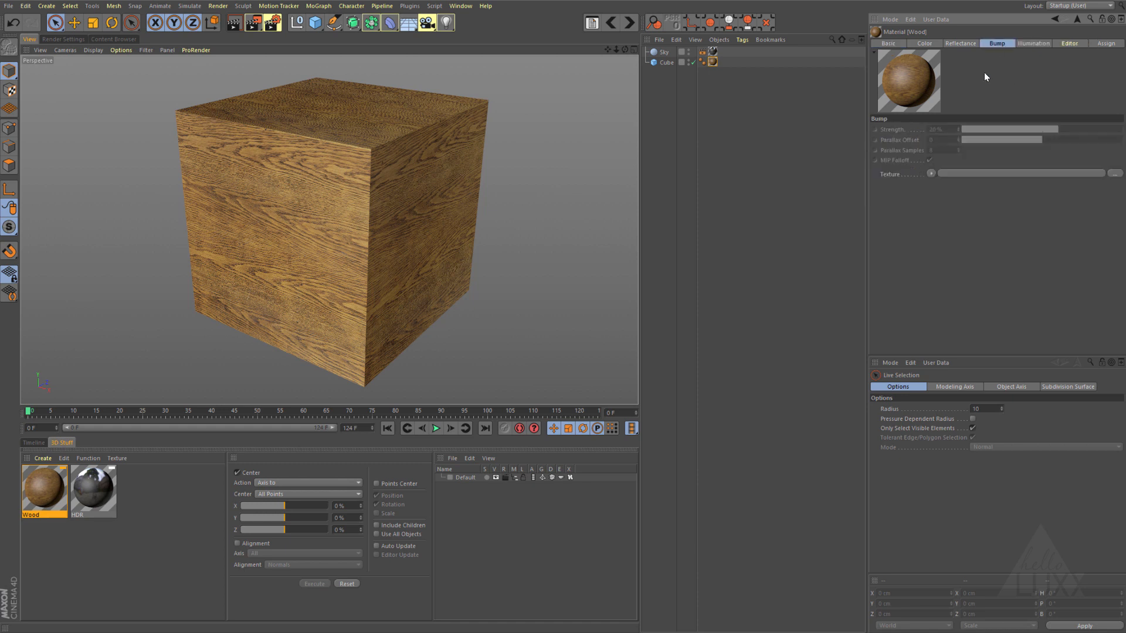
pyautogui.moveTo(929, 174)
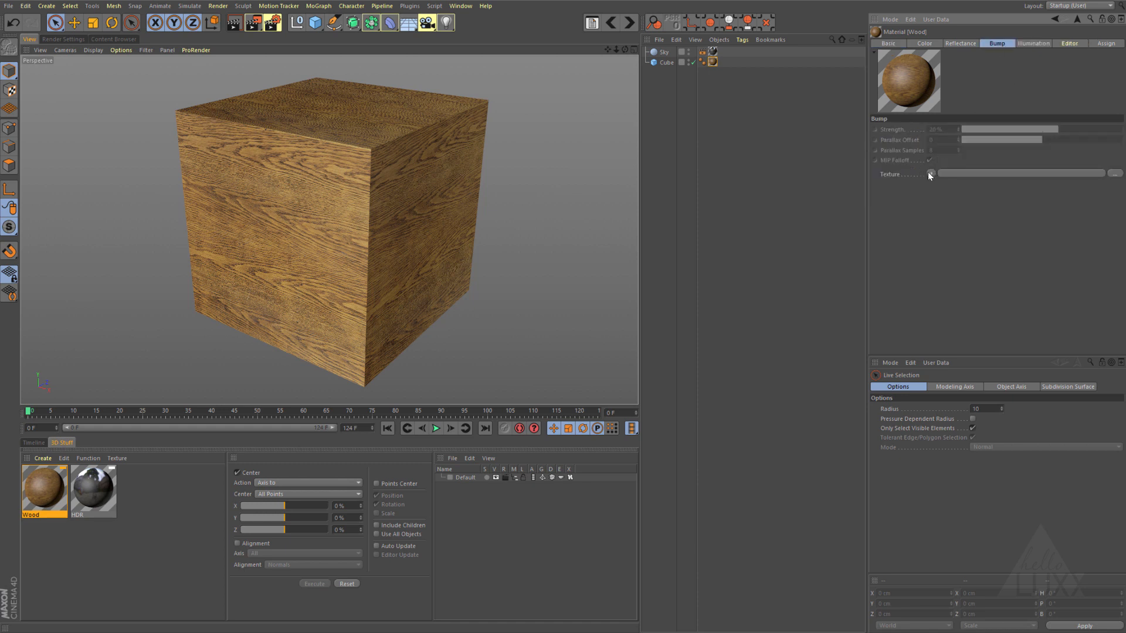
pyautogui.click(931, 173)
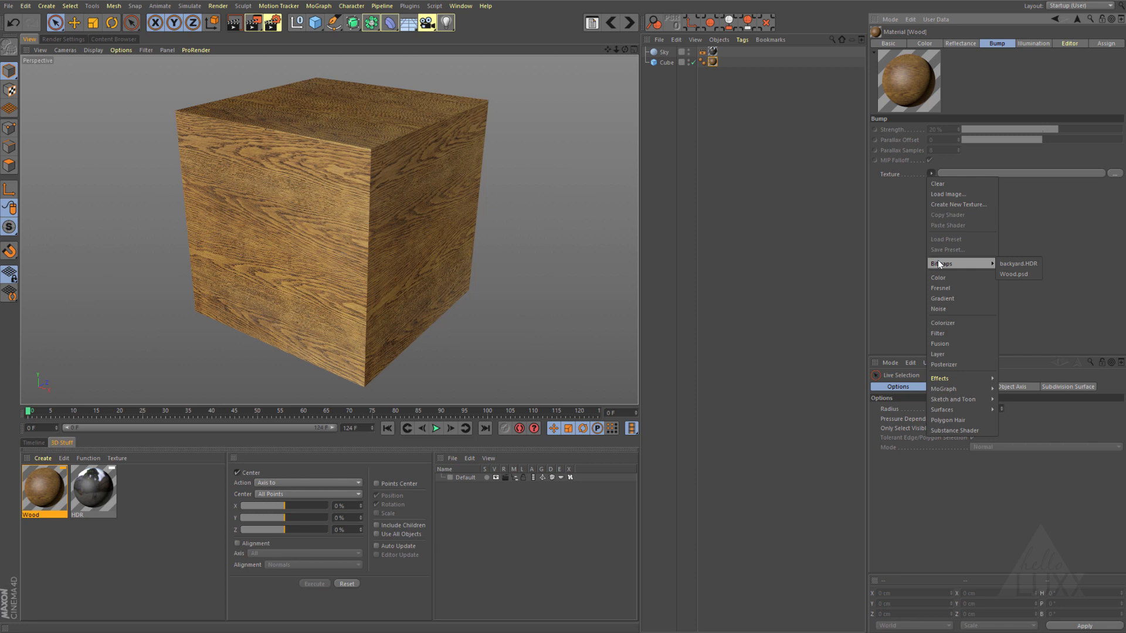
pyautogui.click(1012, 274)
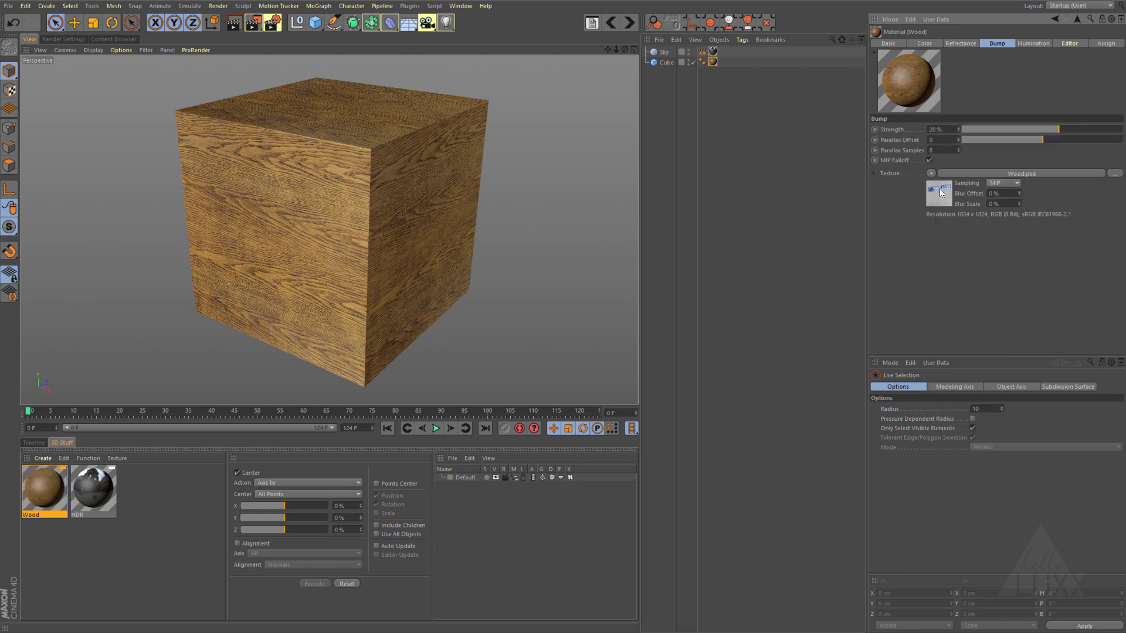
pyautogui.click(939, 173)
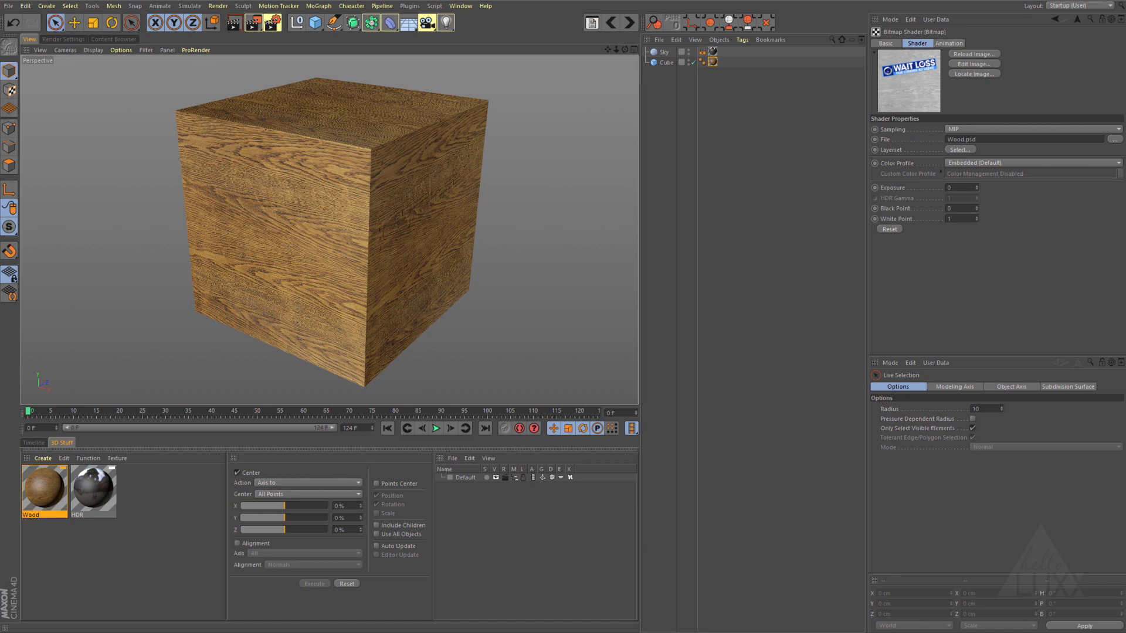
# - Restrict the bump texture to the wood bump layer of Wood.psd
pyautogui.click(961, 149)
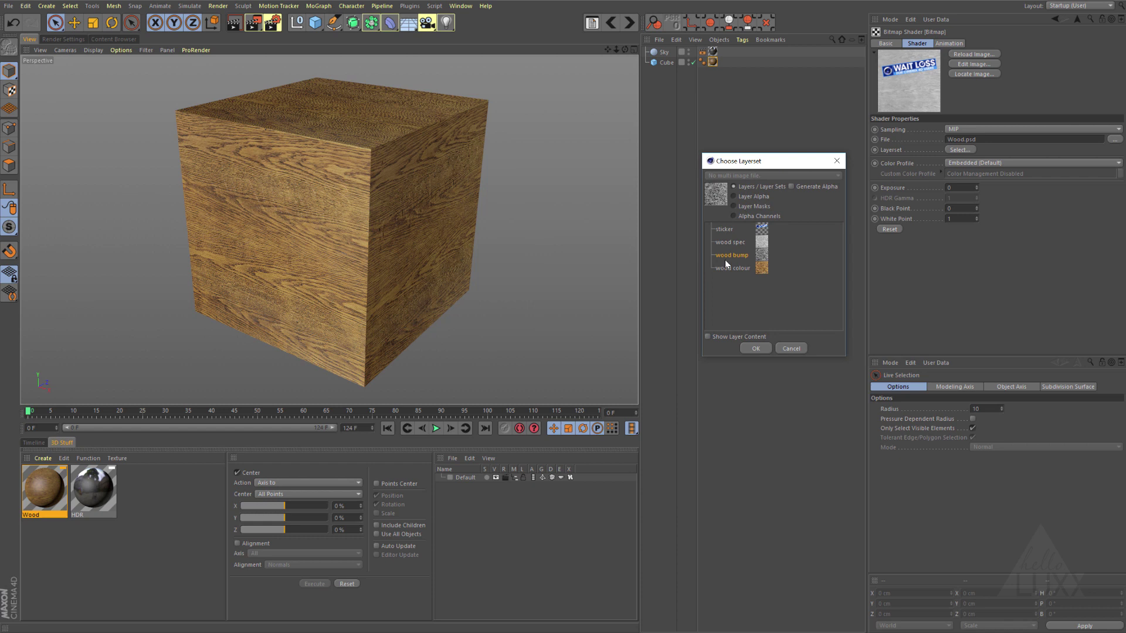
pyautogui.click(754, 349)
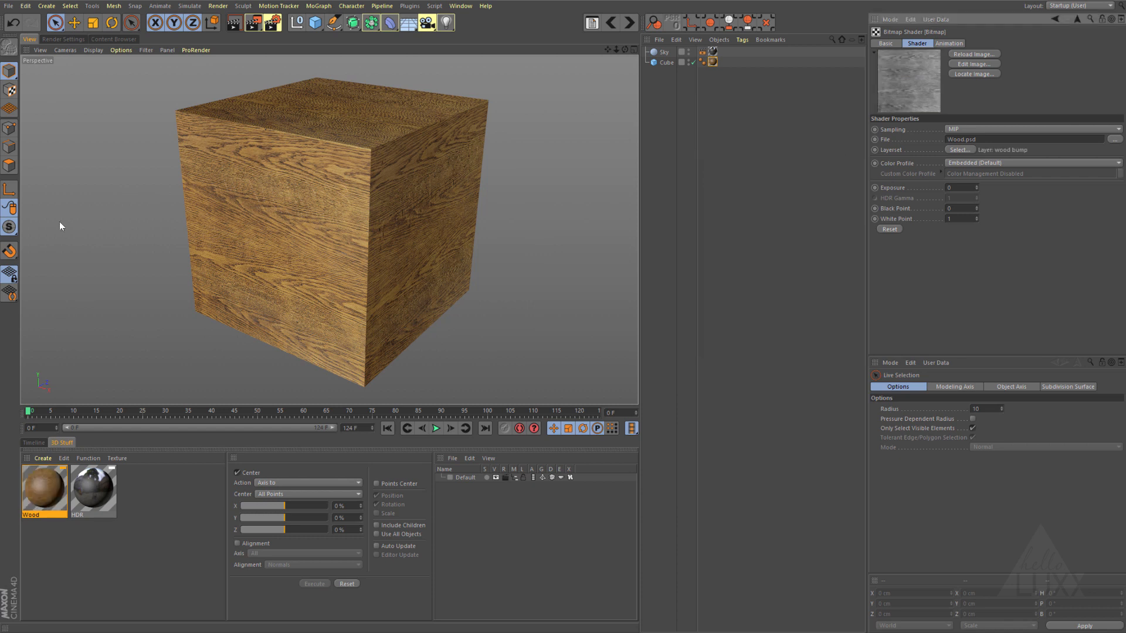
pyautogui.moveTo(1077, 20)
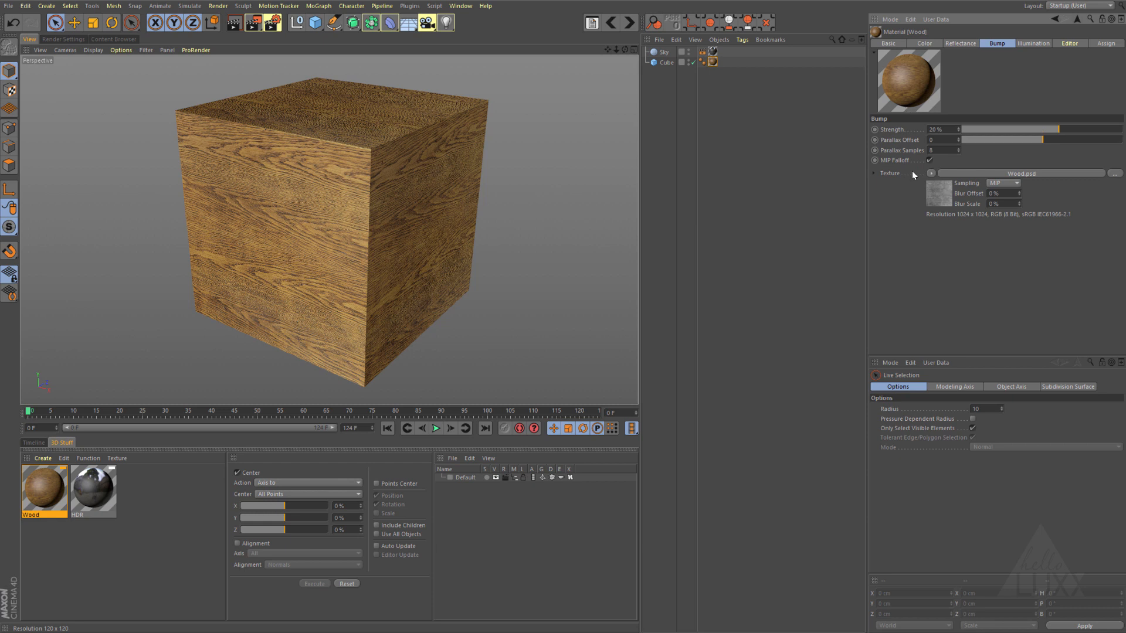
pyautogui.moveTo(922, 188)
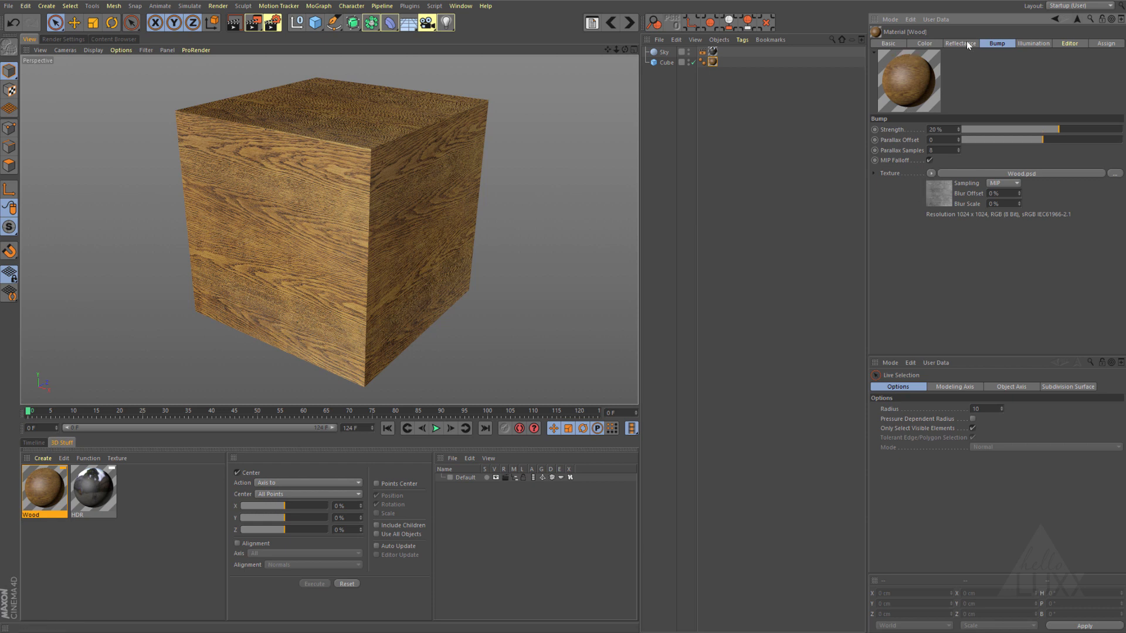
pyautogui.click(960, 44)
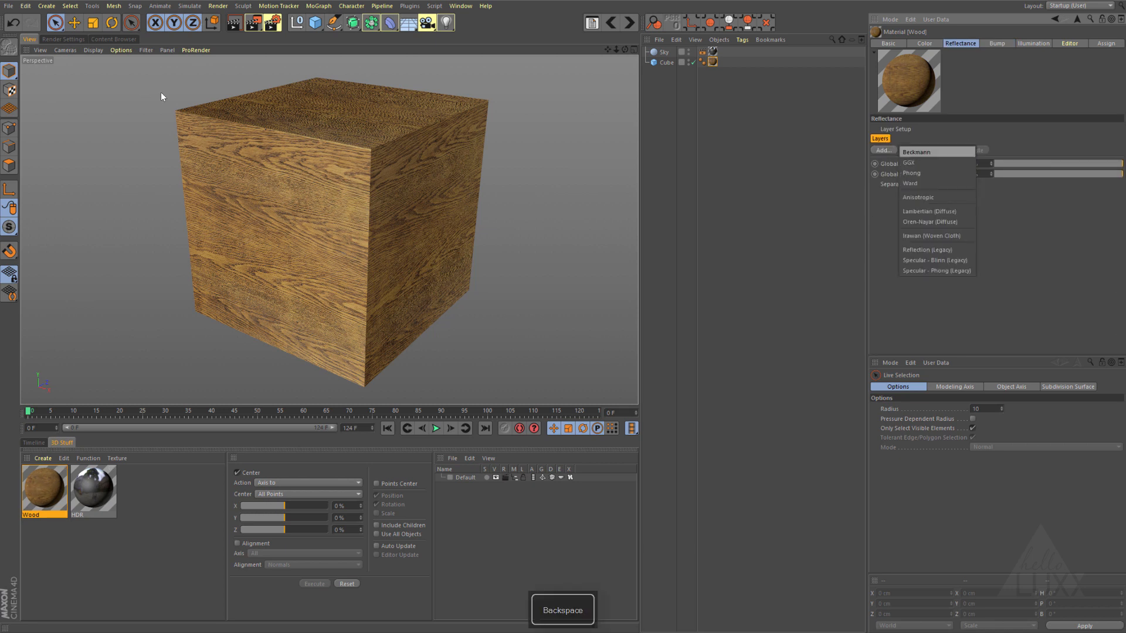
# - Add a Beckmann reflectance layer whose colour texture is the wood spec layer of Wood.psd
pyautogui.click(916, 152)
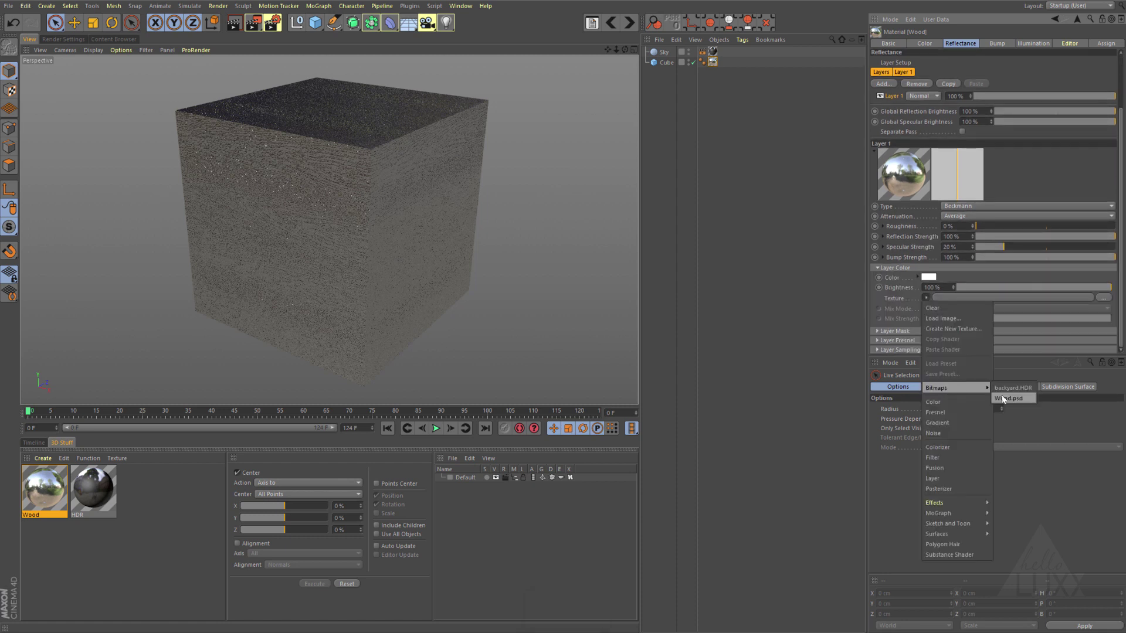
pyautogui.click(1008, 398)
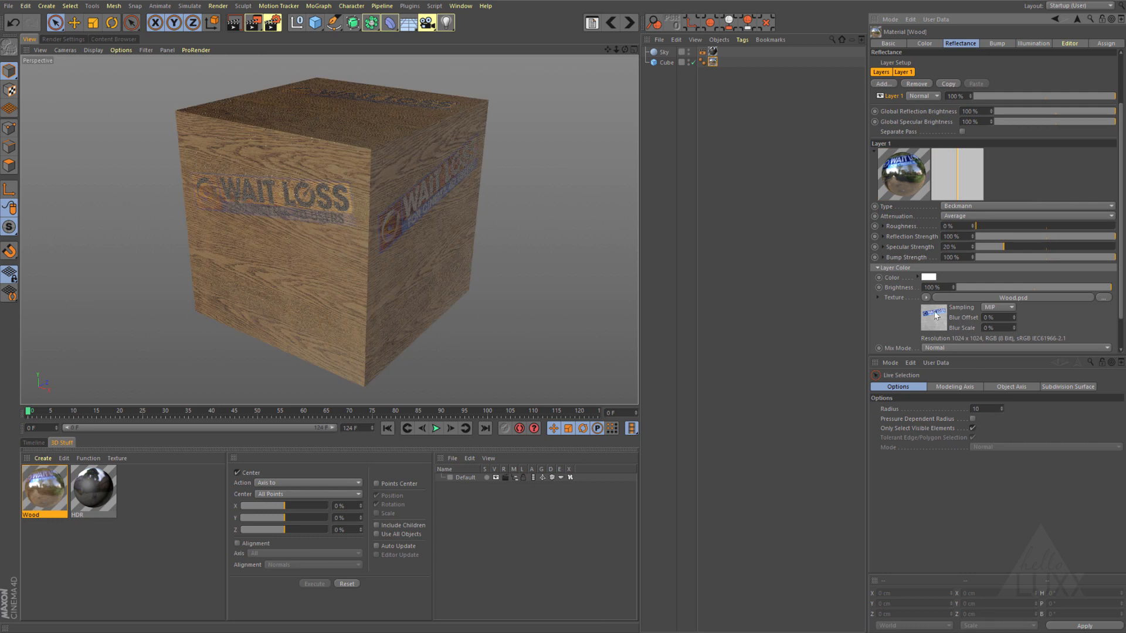
pyautogui.click(934, 317)
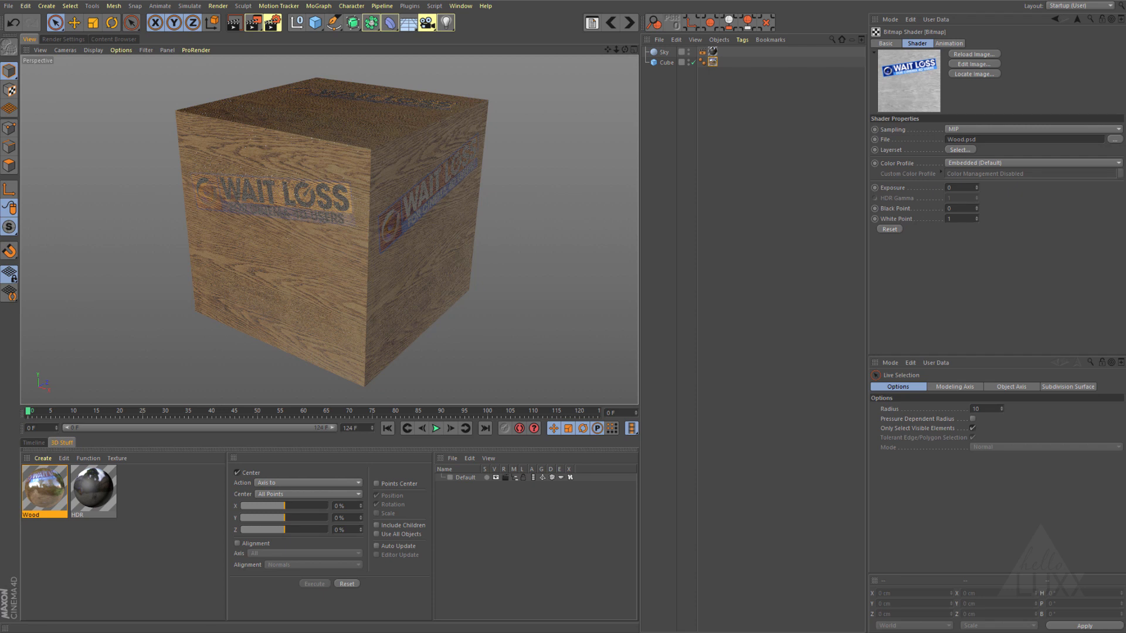
pyautogui.click(961, 149)
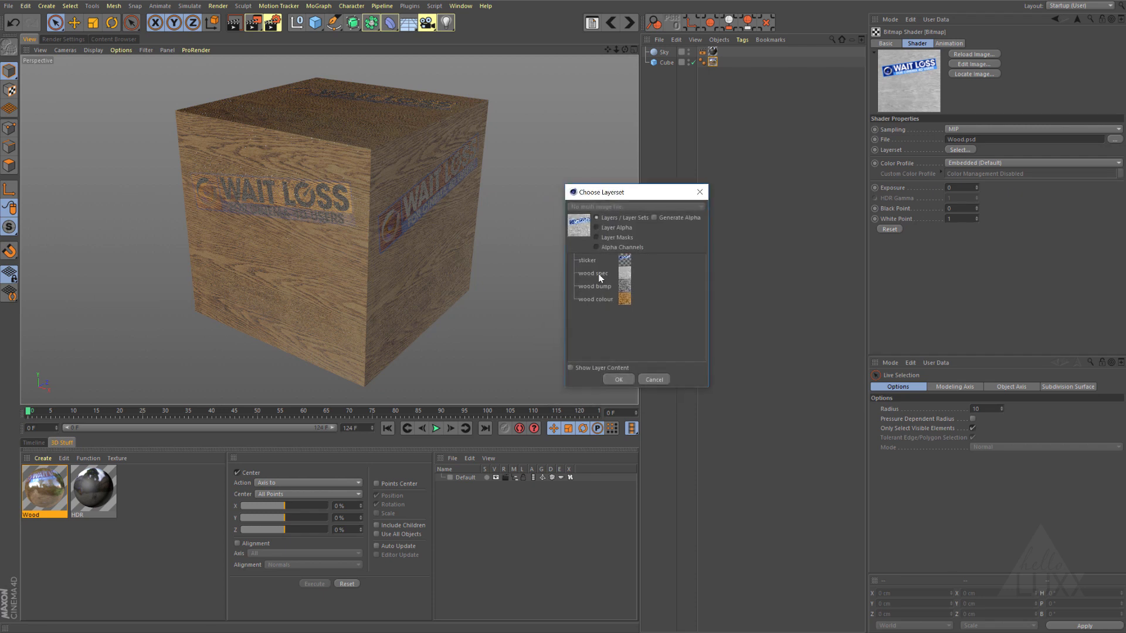
pyautogui.click(617, 379)
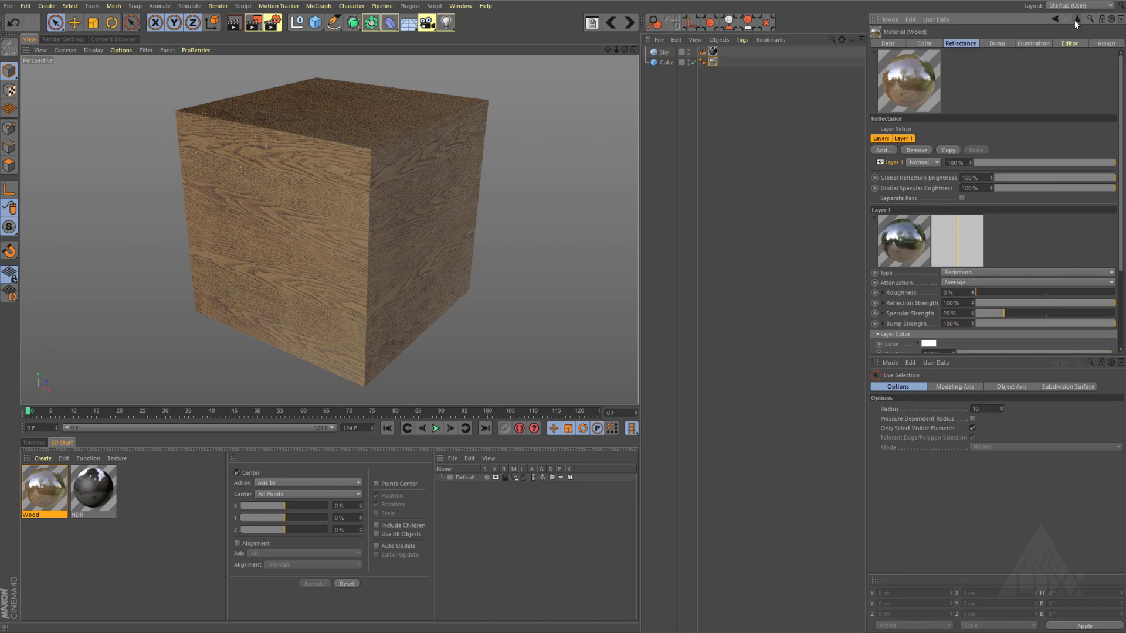
pyautogui.moveTo(306, 228)
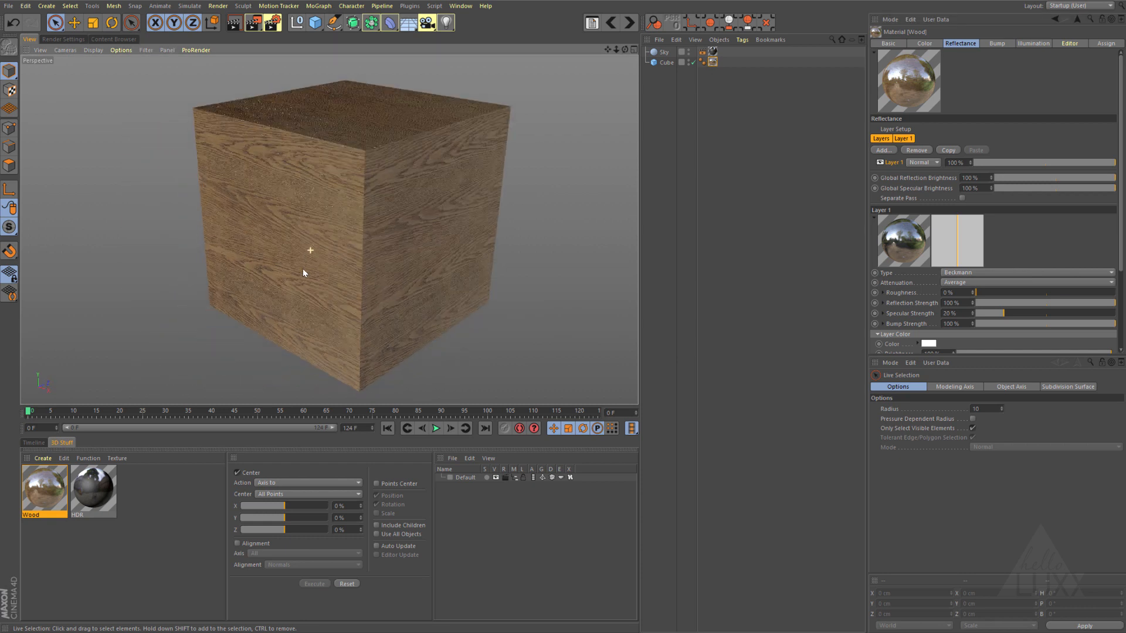
# - Render a preview of the cube and set the reflection layer's Fresnel to Dielectric
pyautogui.press('ctrl+r')
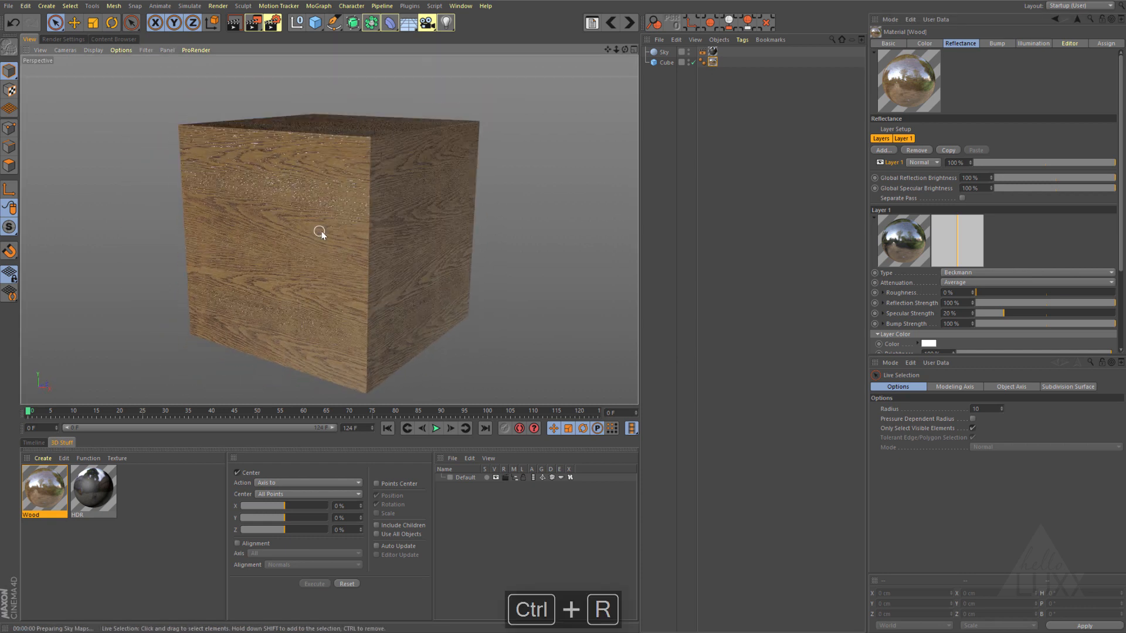
pyautogui.press('ctrl+r')
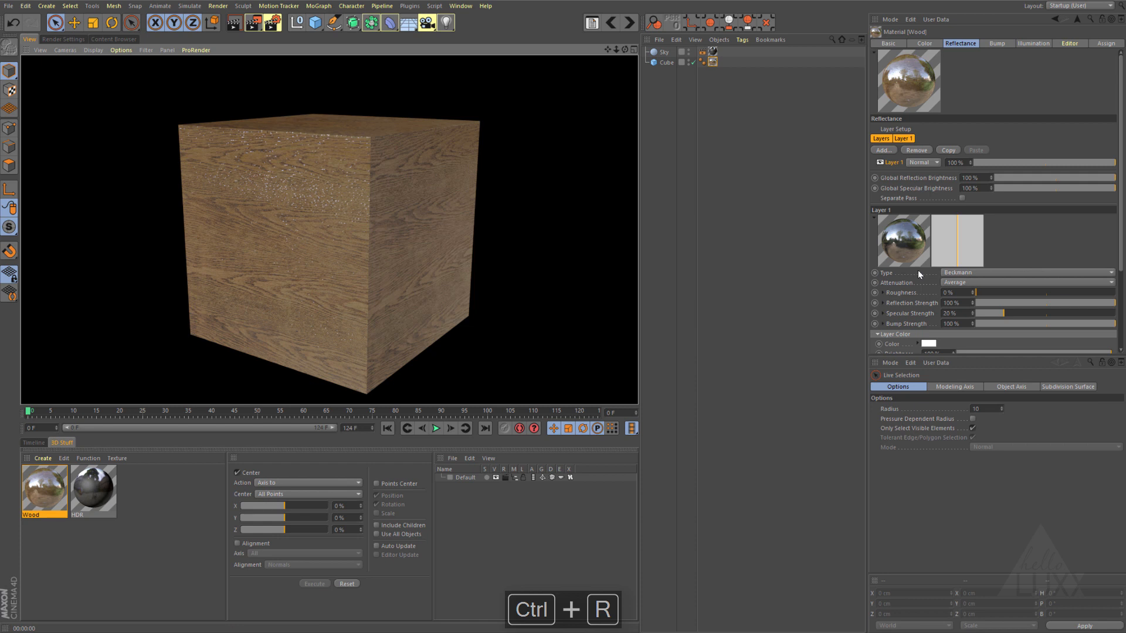
pyautogui.click(878, 334)
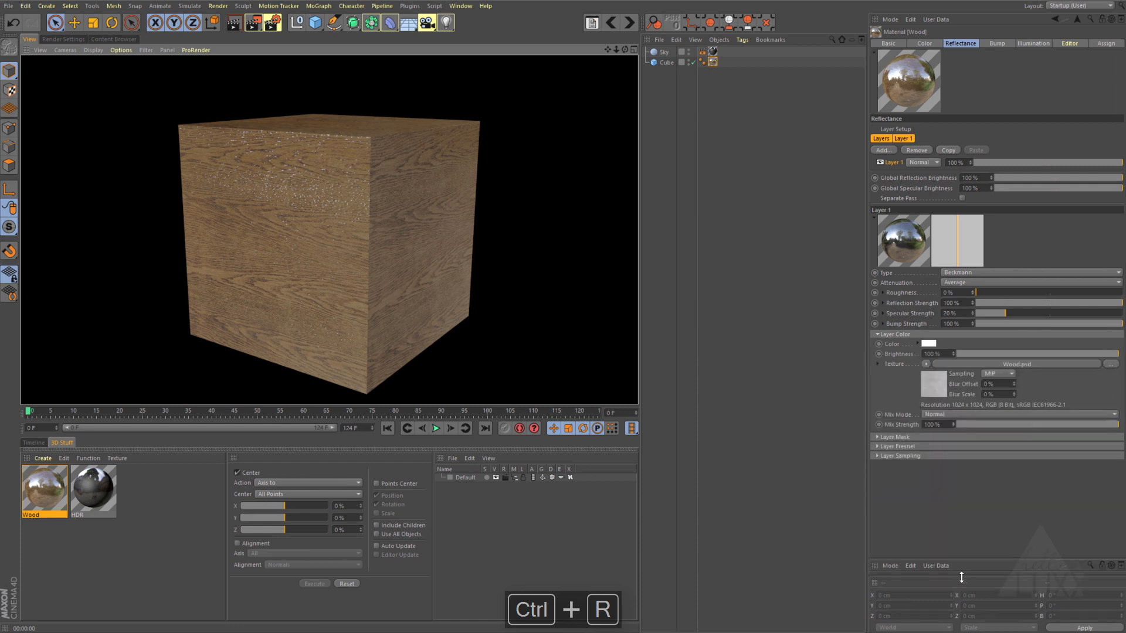
pyautogui.click(877, 445)
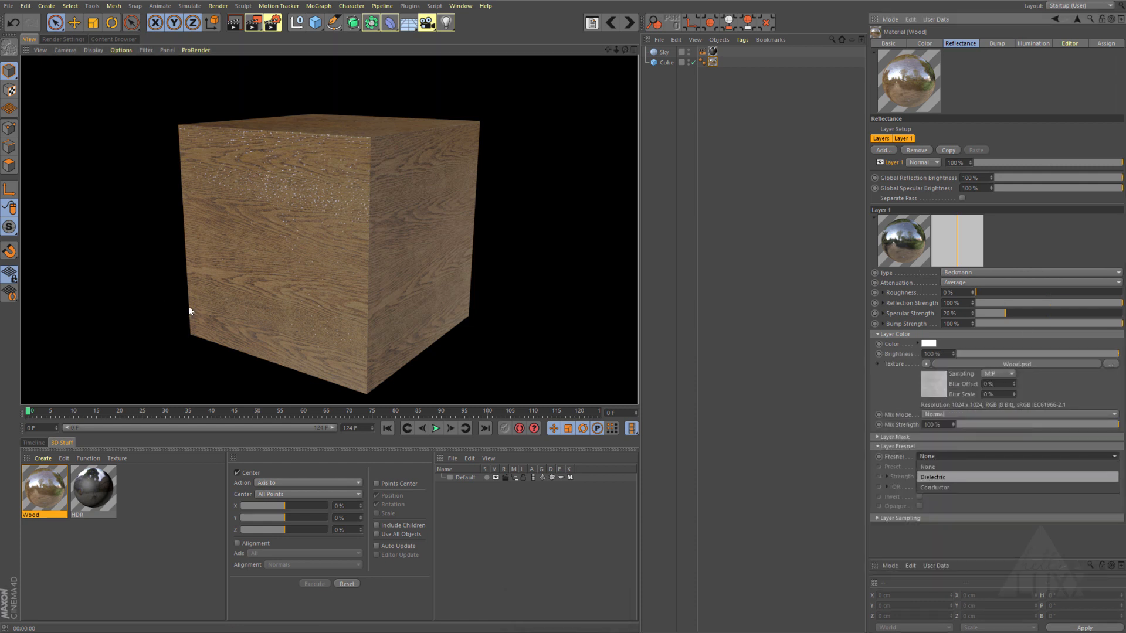
pyautogui.click(1012, 466)
pyautogui.write('Sticker')
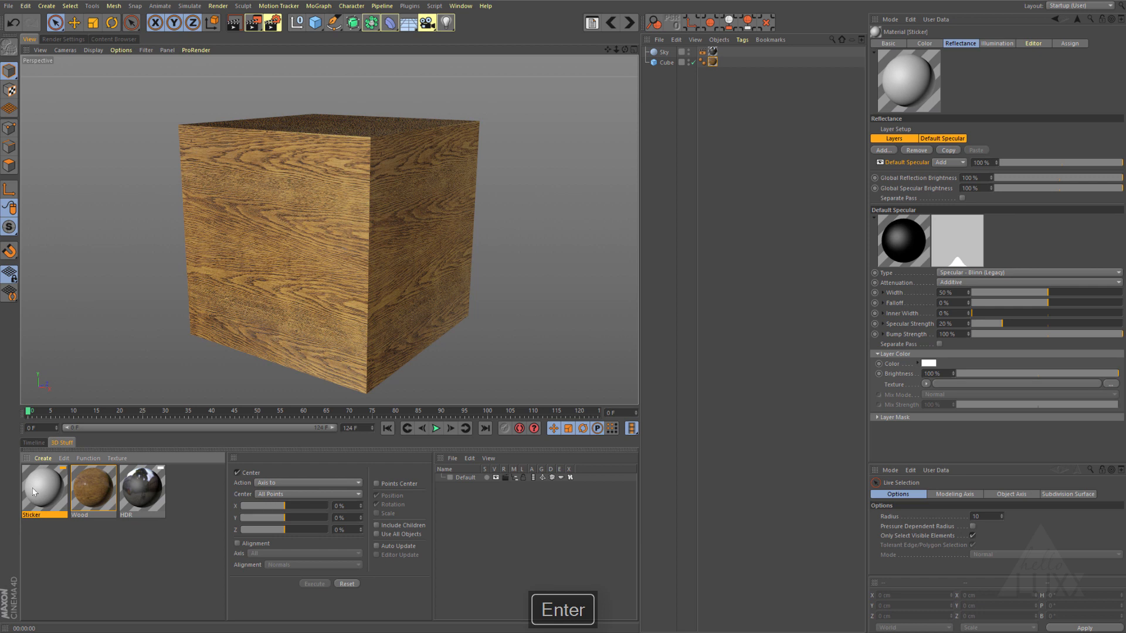
# - Give the Sticker material a colour texture from only the sticker layer of Wood.psd
pyautogui.click(926, 43)
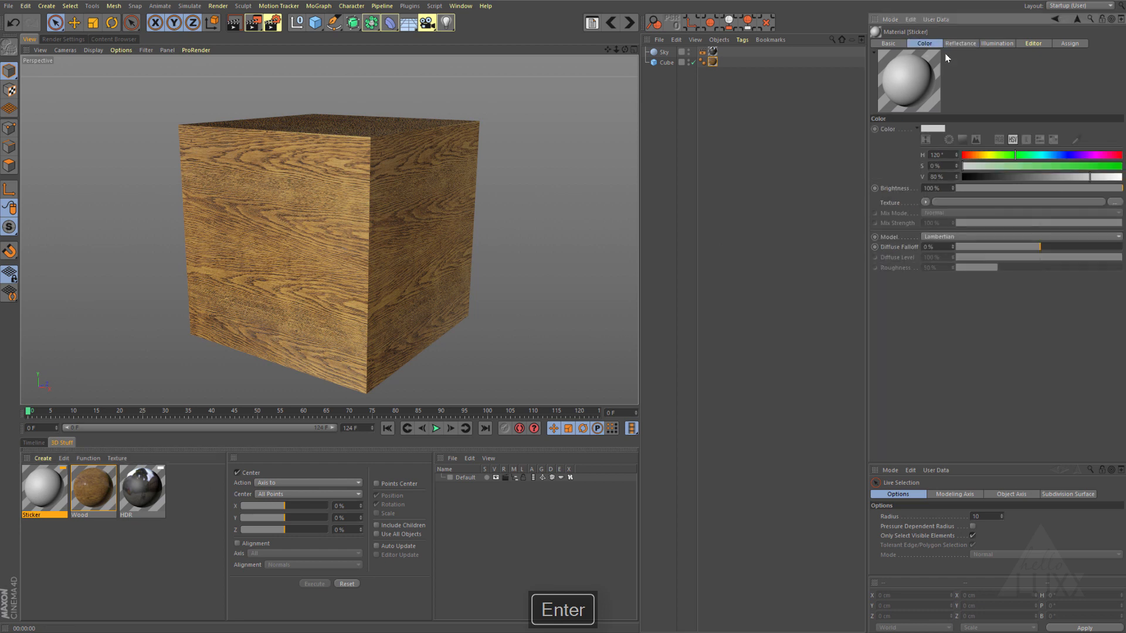
pyautogui.click(926, 202)
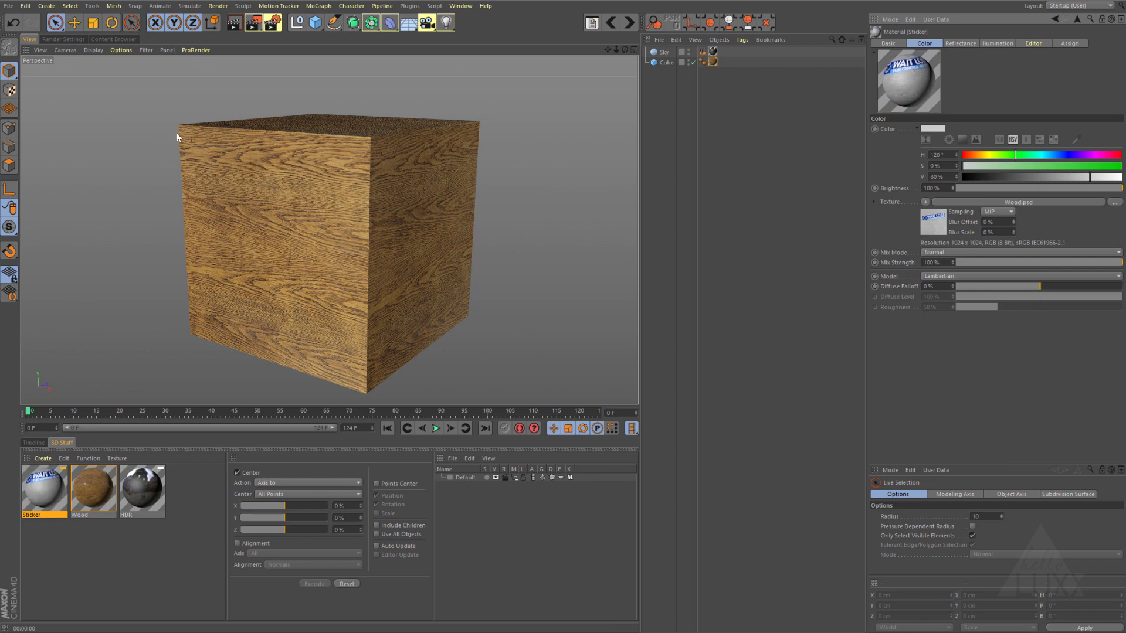
pyautogui.click(933, 220)
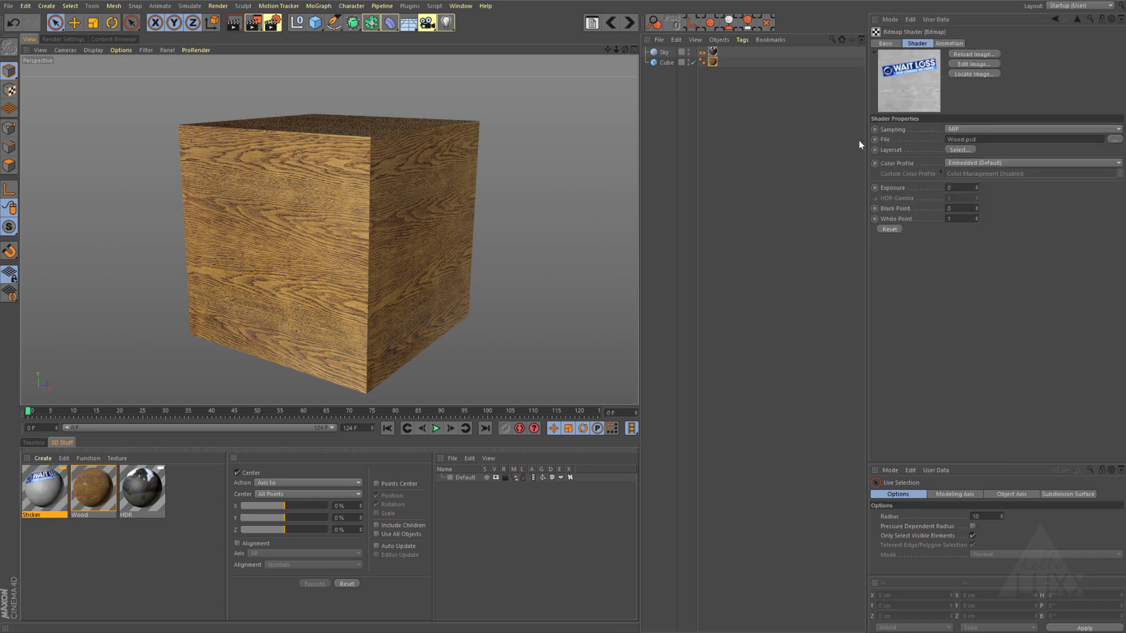
pyautogui.click(960, 149)
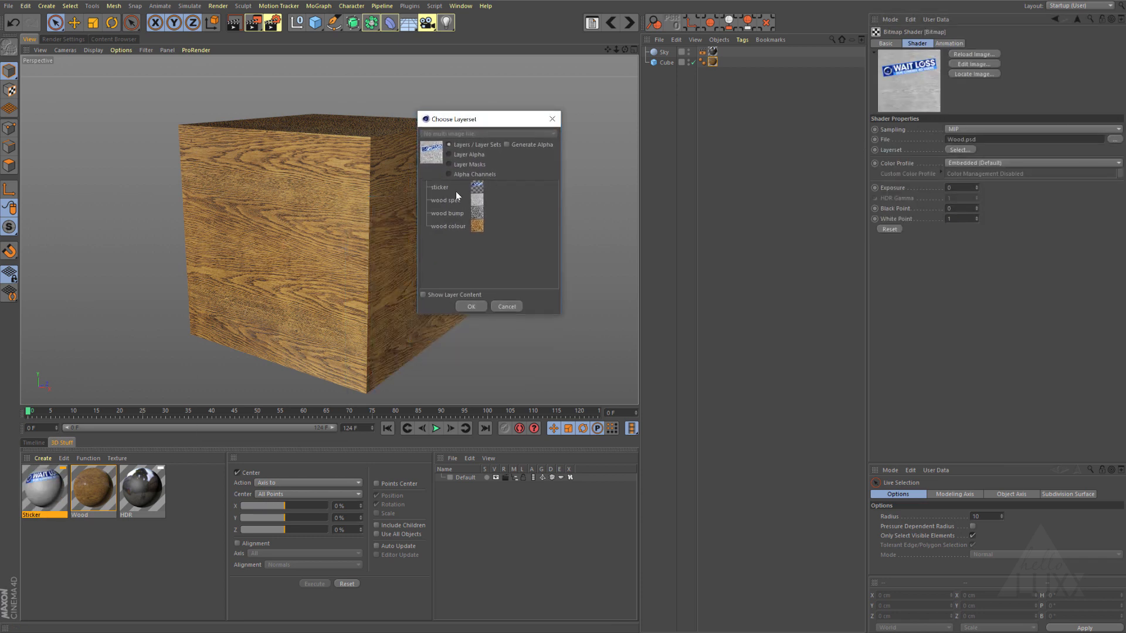
pyautogui.click(439, 187)
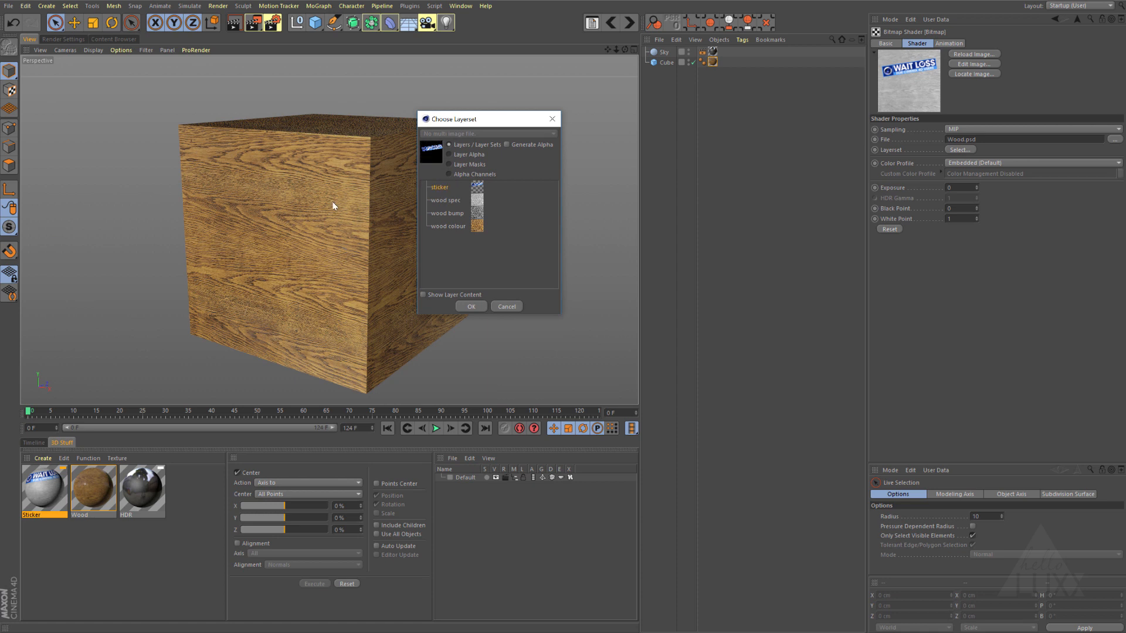
pyautogui.click(469, 306)
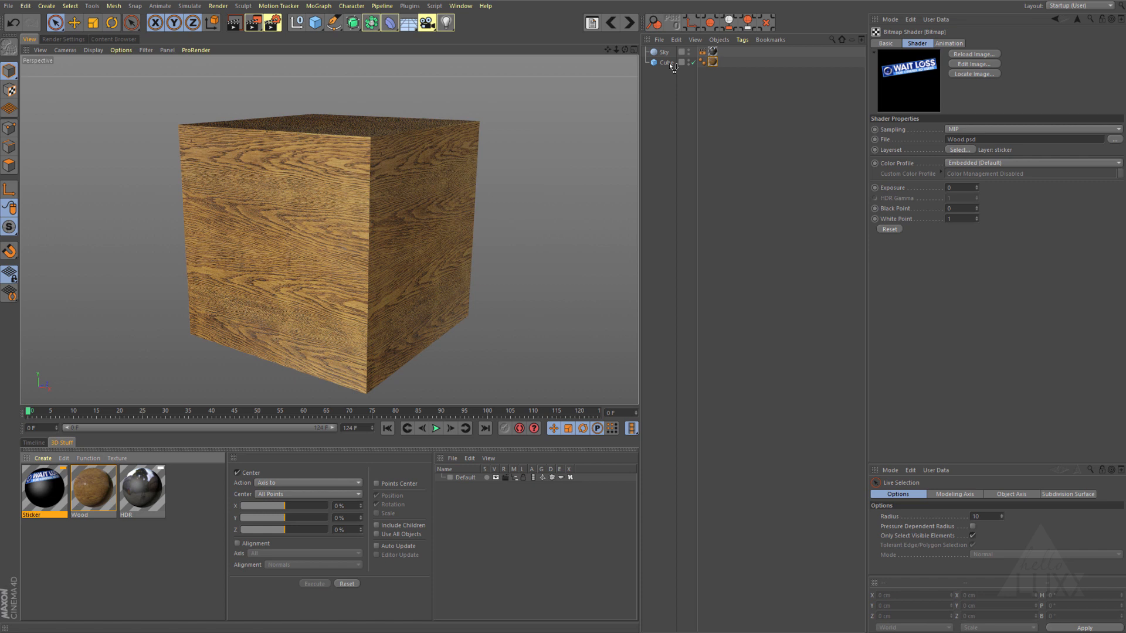
# - Apply the Sticker material to the cube and enable its Alpha channel in Basic
pyautogui.click(721, 61)
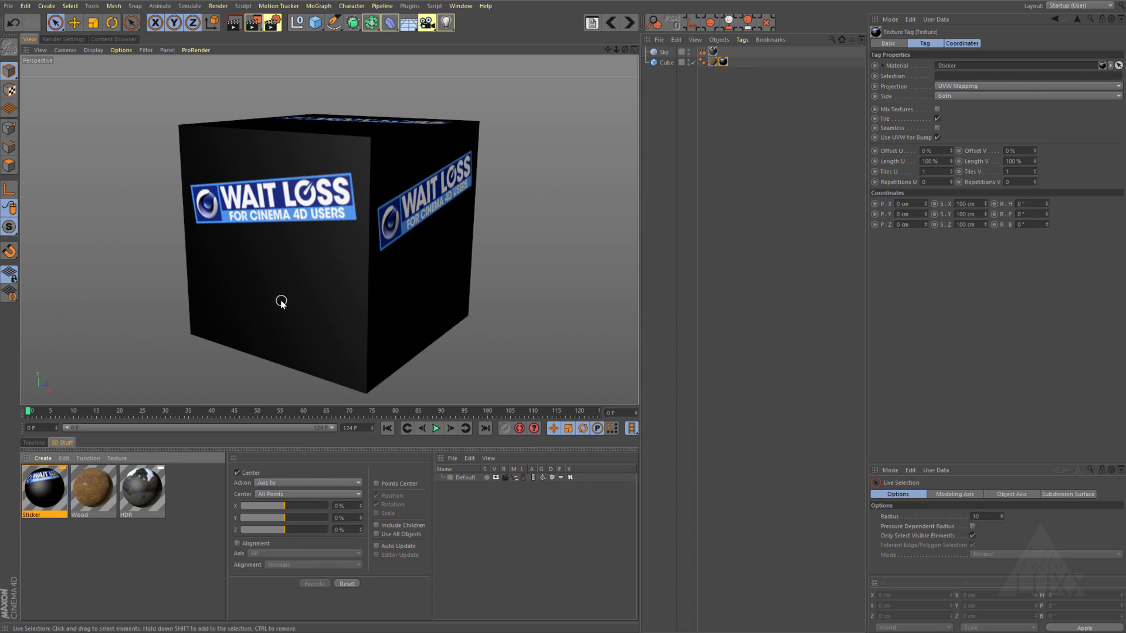
pyautogui.moveTo(33, 494)
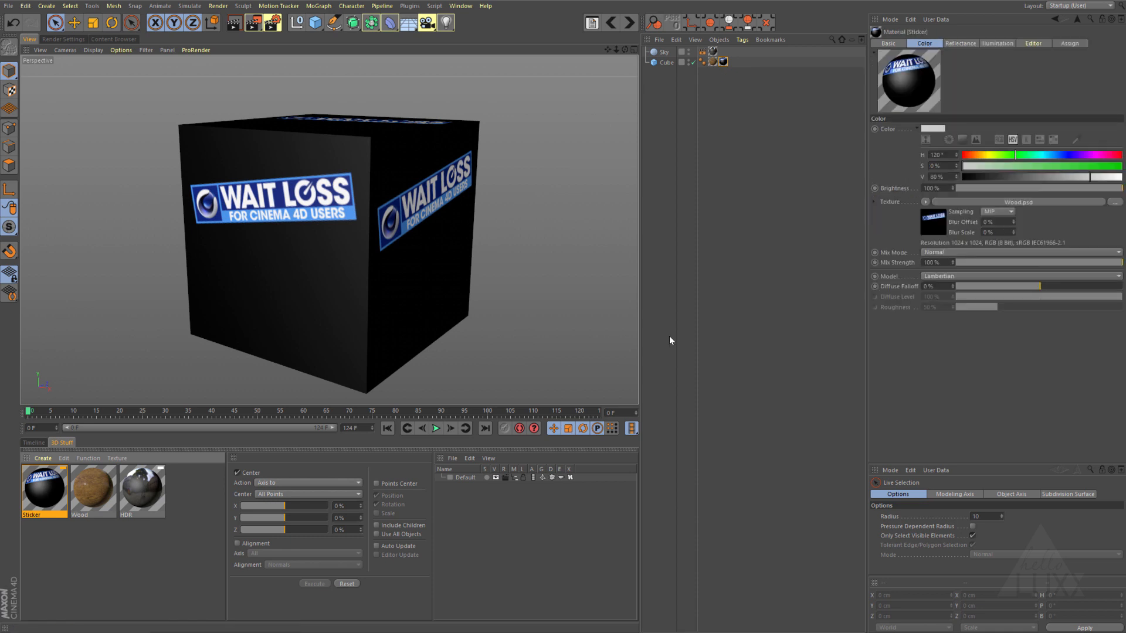
pyautogui.click(889, 43)
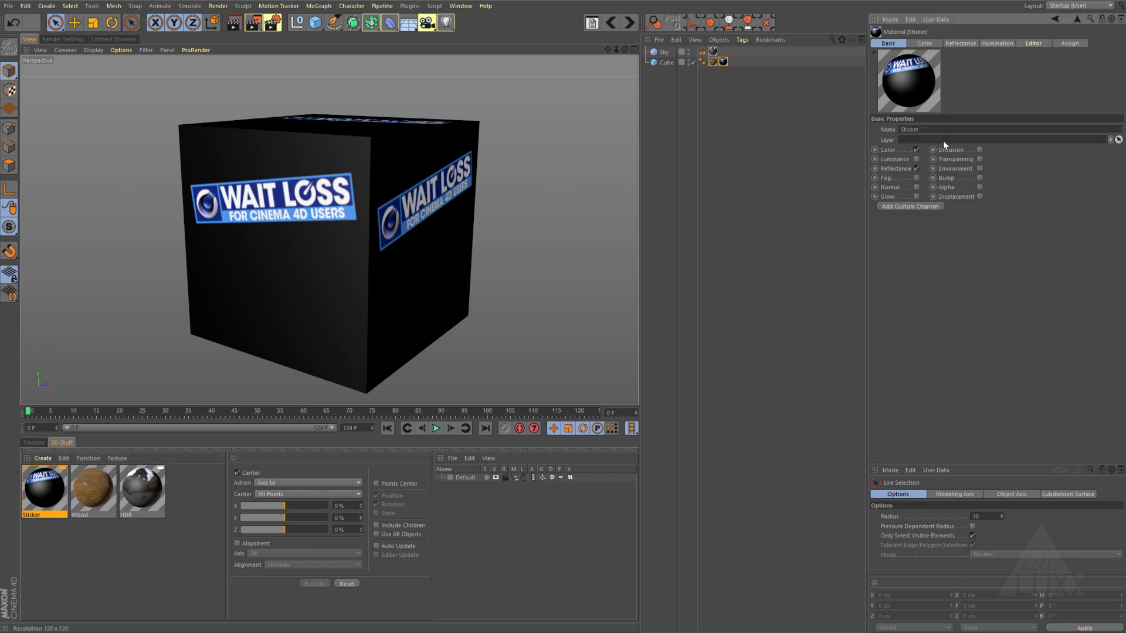
pyautogui.click(978, 188)
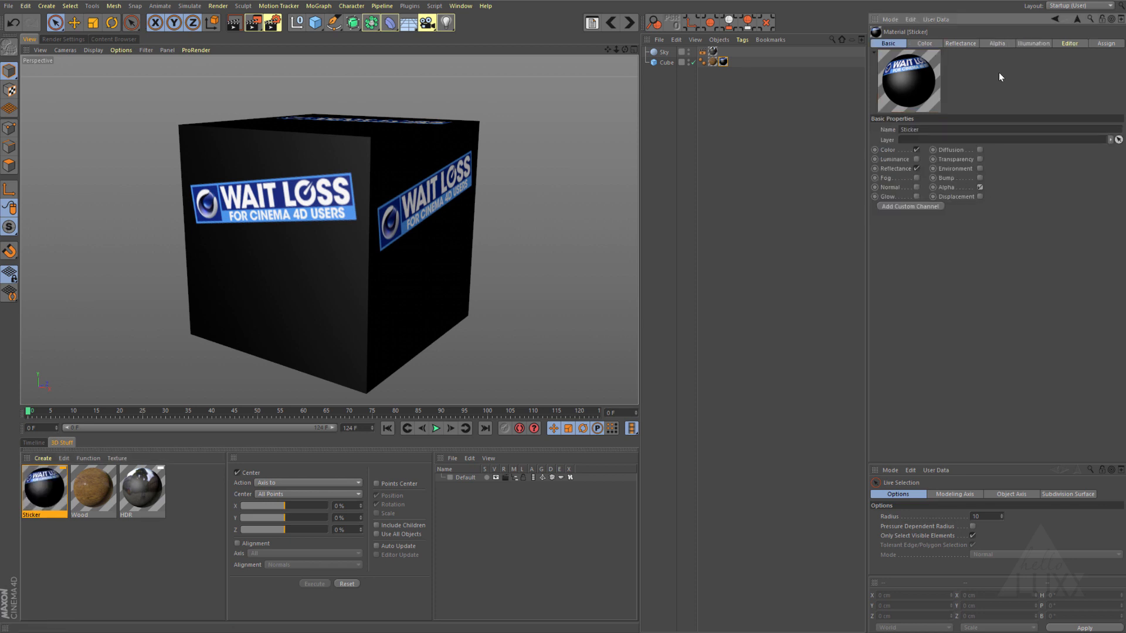
# - Load Wood.psd as the Alpha channel texture and enter its Bitmap Shader
pyautogui.click(997, 44)
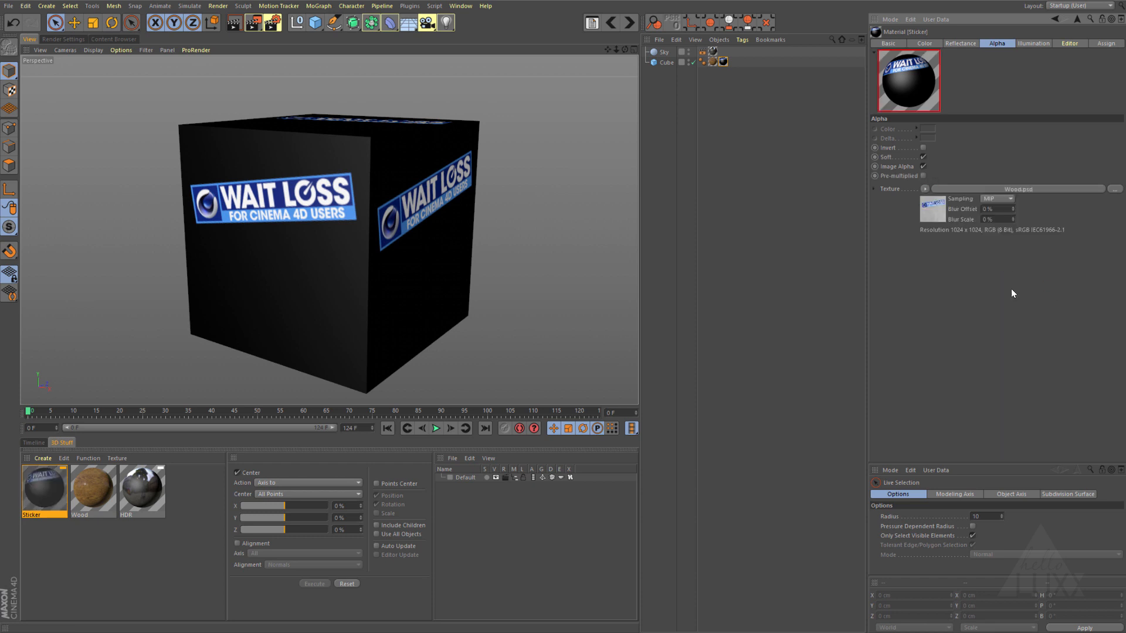
pyautogui.click(932, 210)
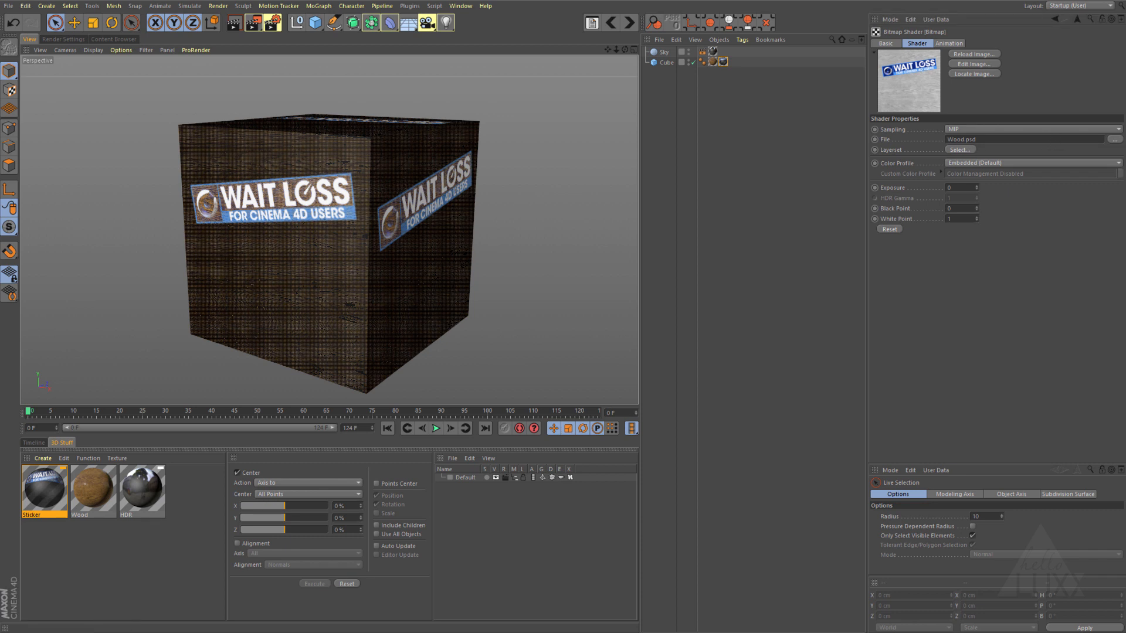
# - Set the alpha's Layerset to Layer Alpha of the sticker layer and confirm
pyautogui.click(961, 149)
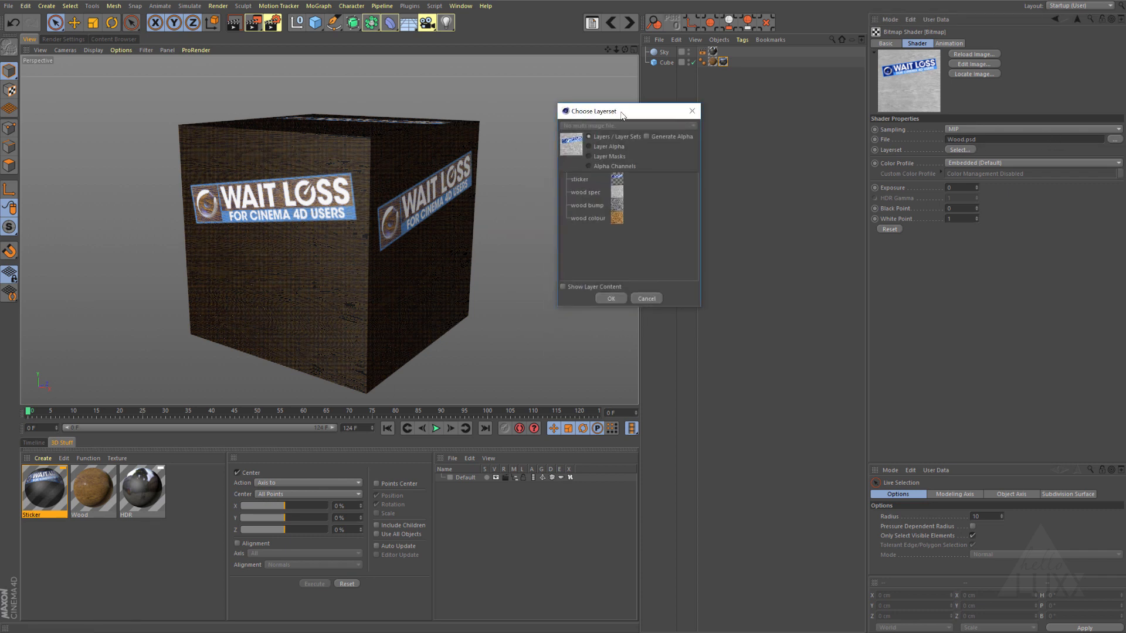
pyautogui.click(578, 178)
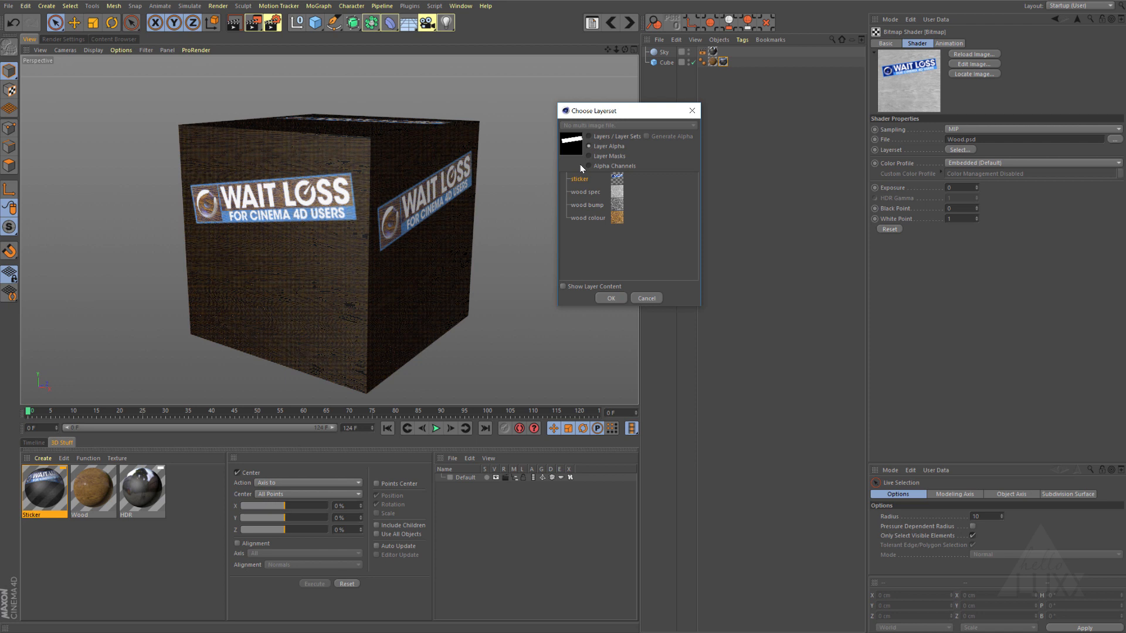
pyautogui.moveTo(612, 170)
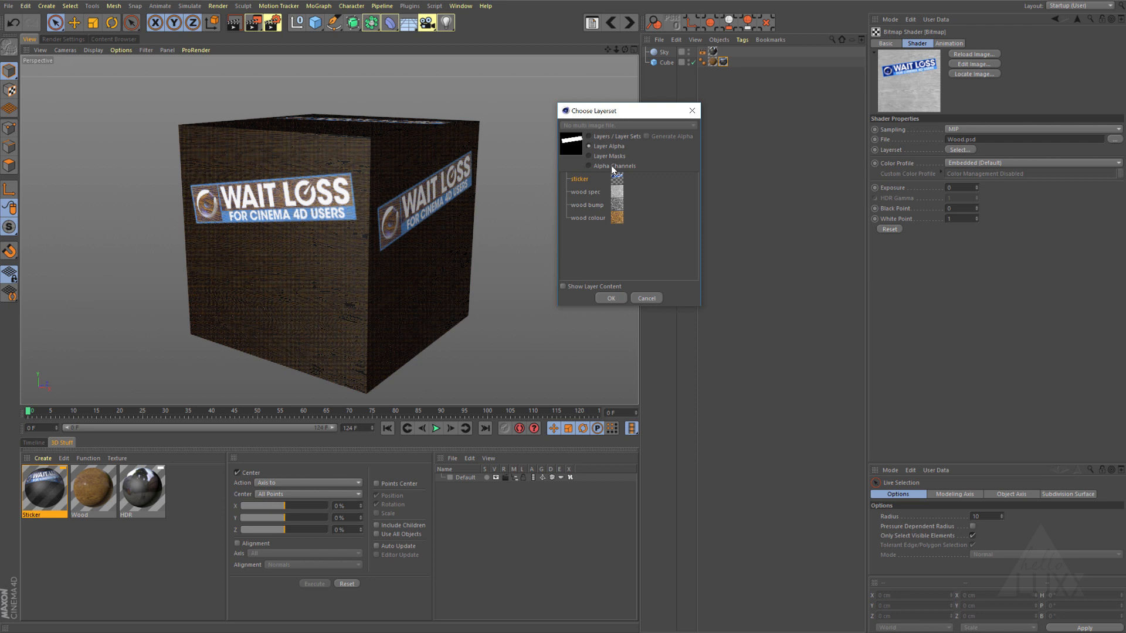
pyautogui.moveTo(612, 153)
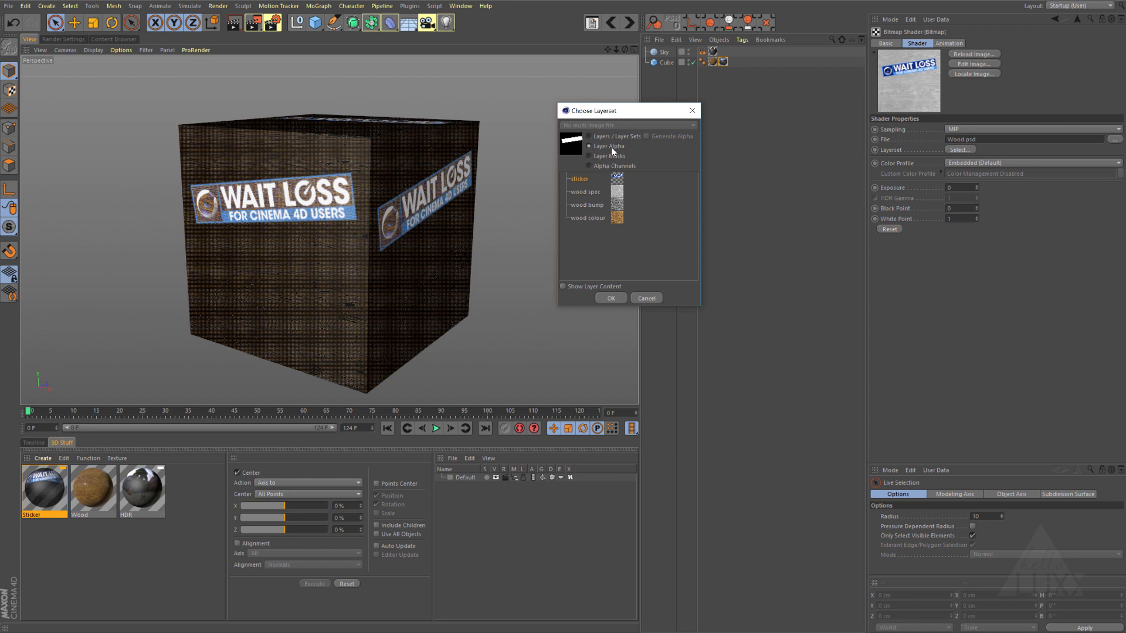
pyautogui.moveTo(622, 177)
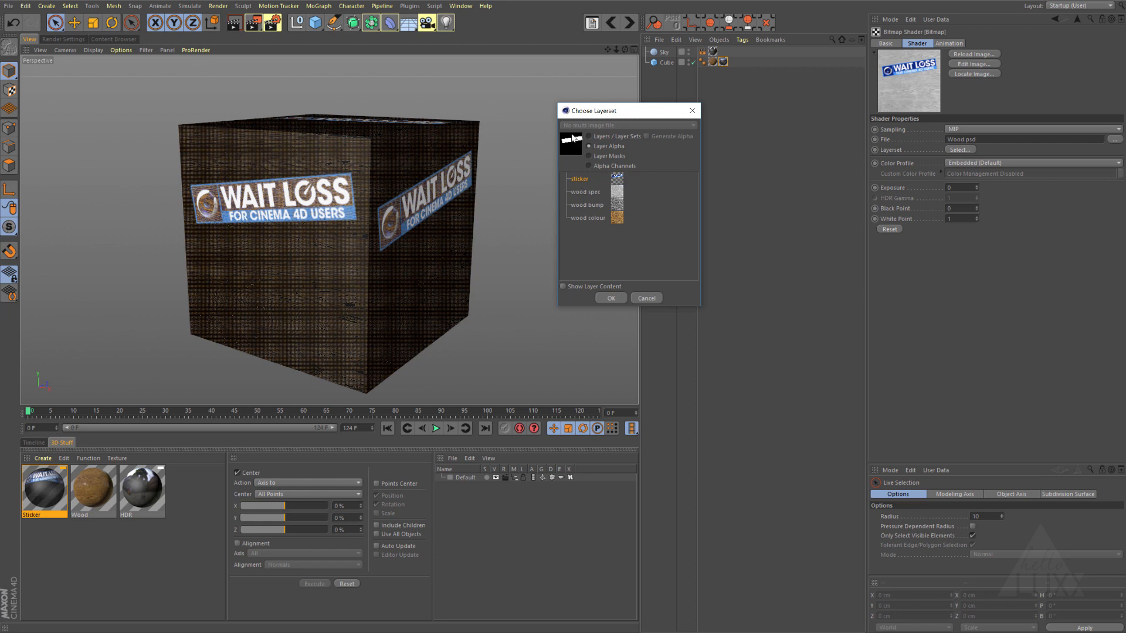
pyautogui.click(608, 296)
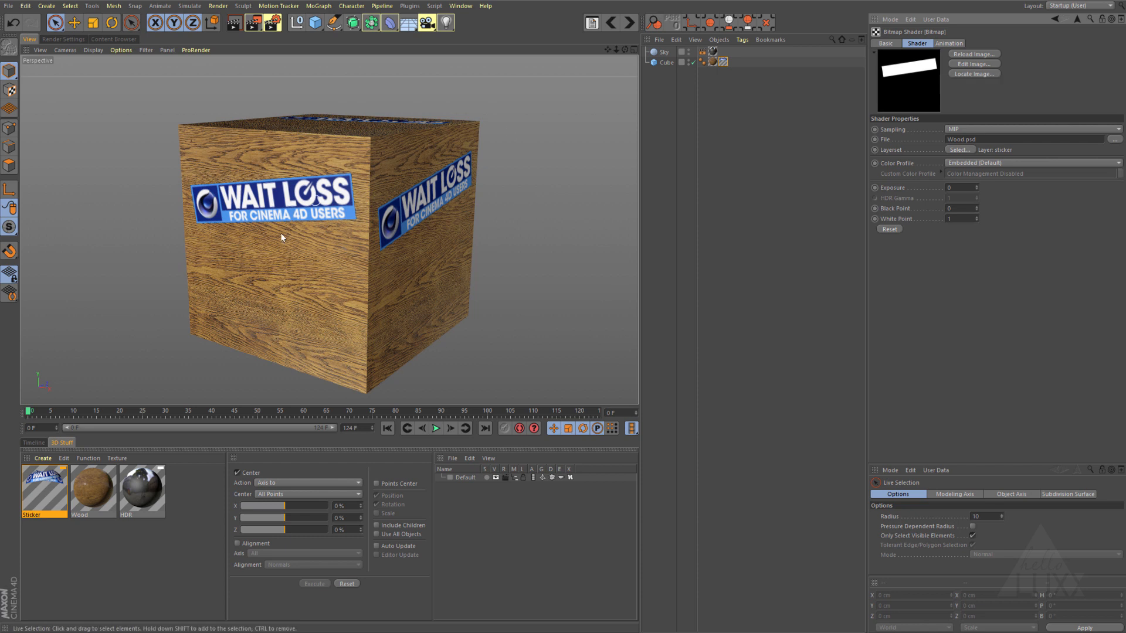
pyautogui.moveTo(296, 270)
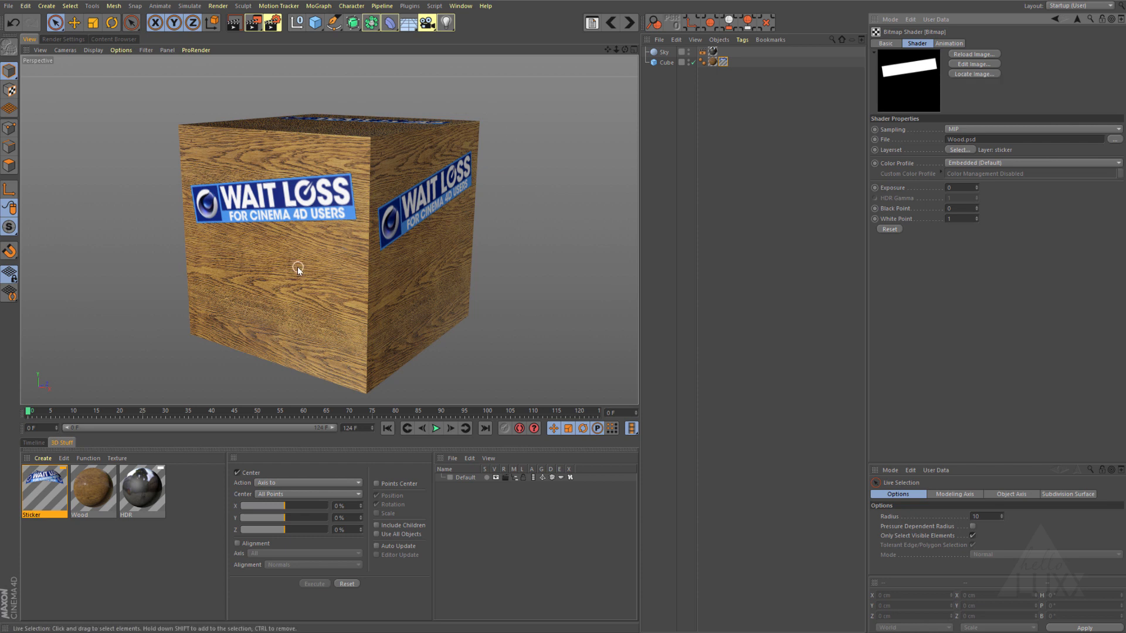
# - Render the active viewport (Ctrl+R) to check the sticker cutouts on the cube
pyautogui.press('ctrl+r')
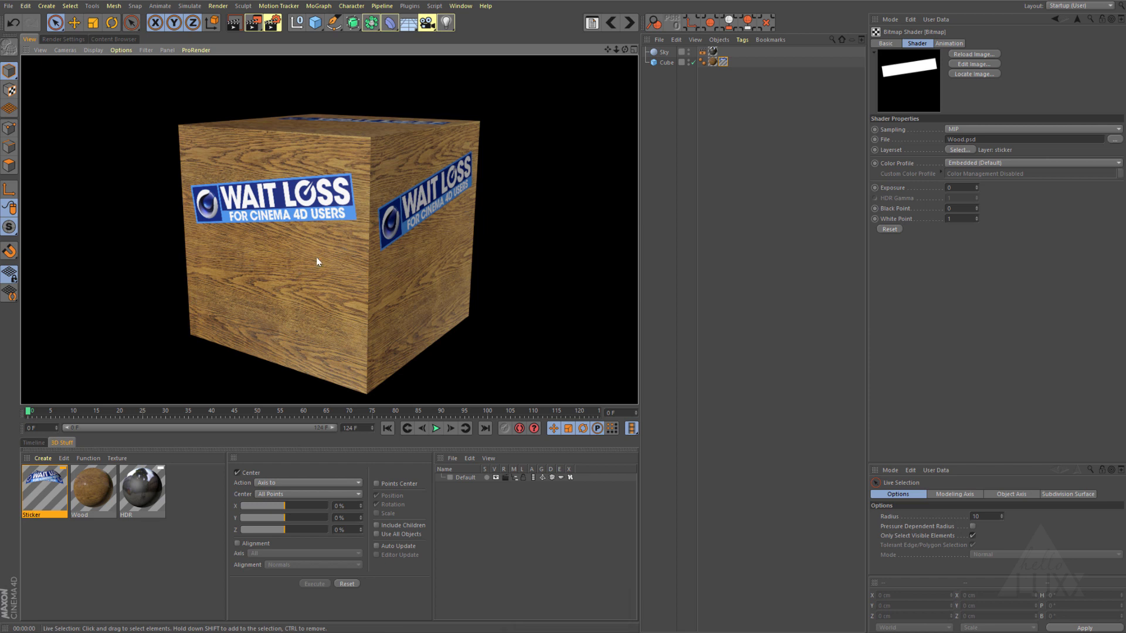
pyautogui.moveTo(211, 313)
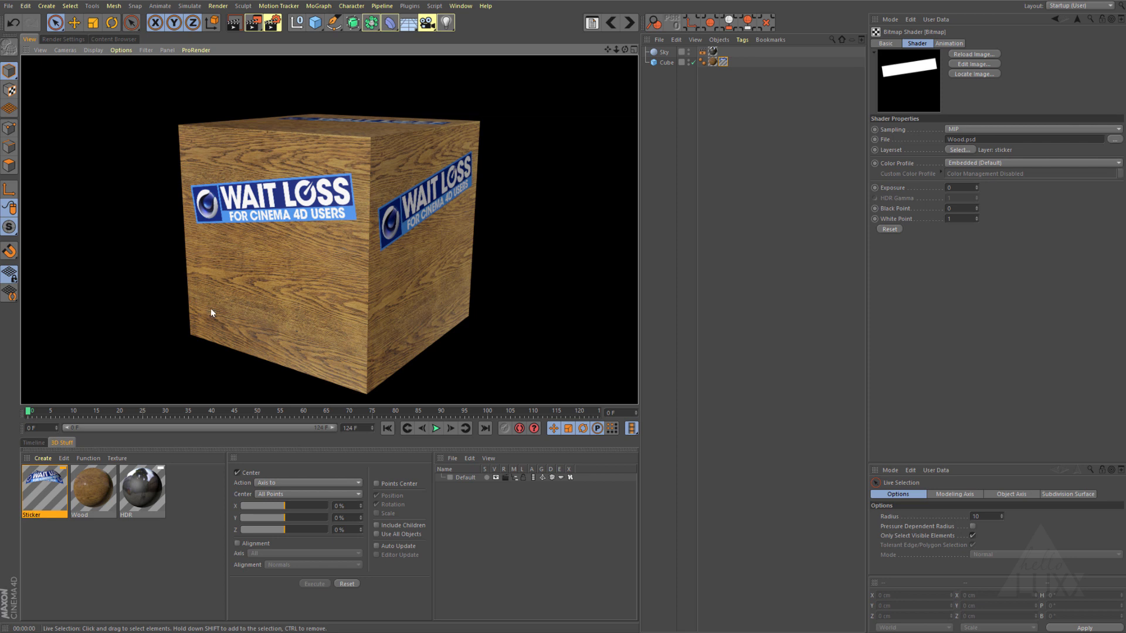